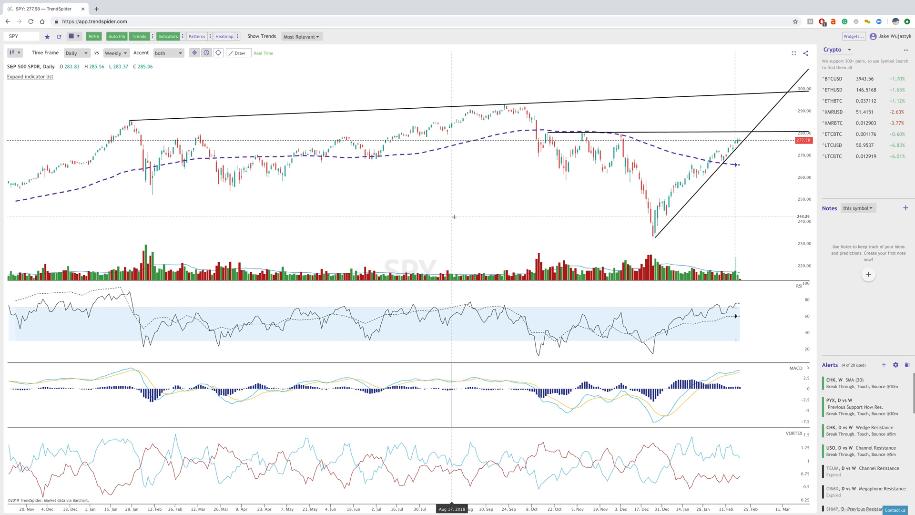
mouse_move(422, 206)
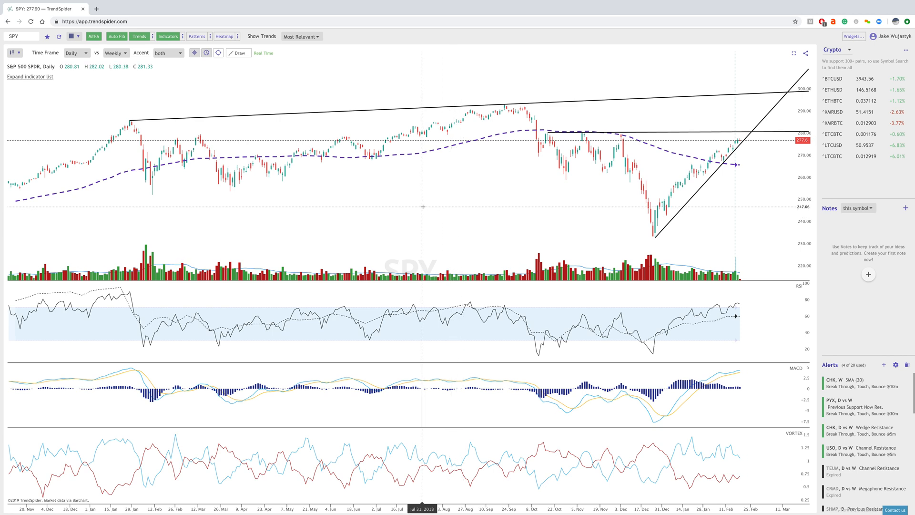
Start a SPY multi-factor alert named 'Wedge Breakdown', described 'Indicator bearish breakdown'.
click(238, 53)
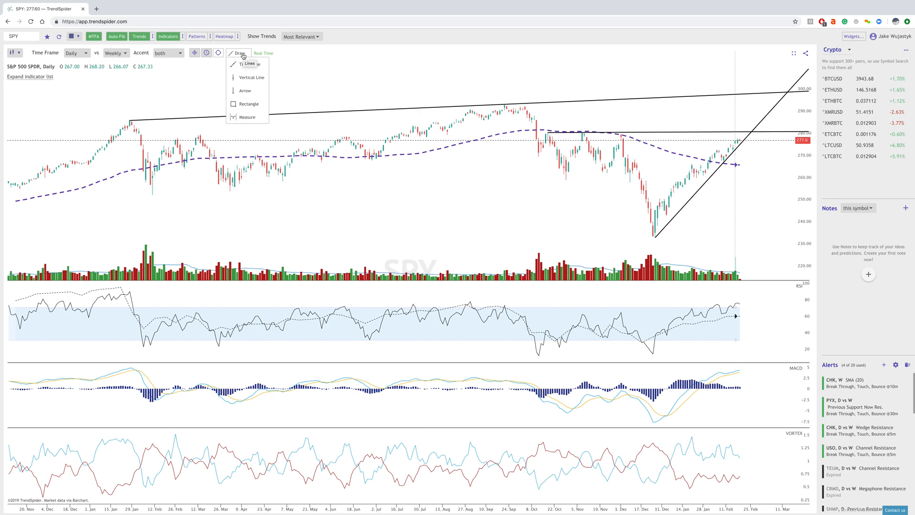
mouse_move(250, 78)
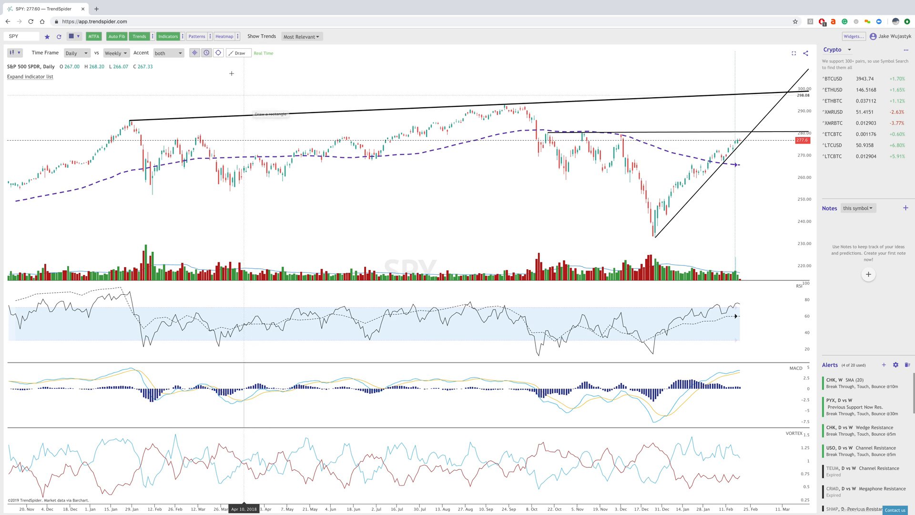
click(239, 52)
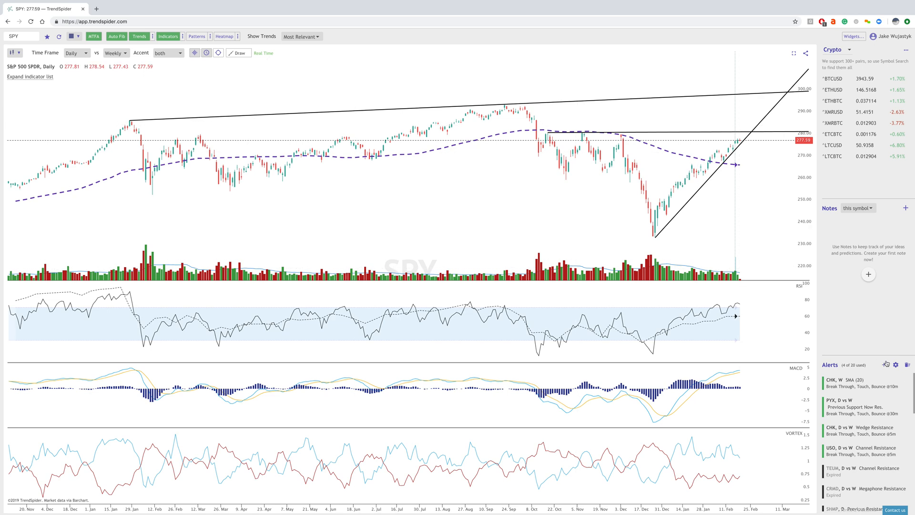
mouse_move(373, 196)
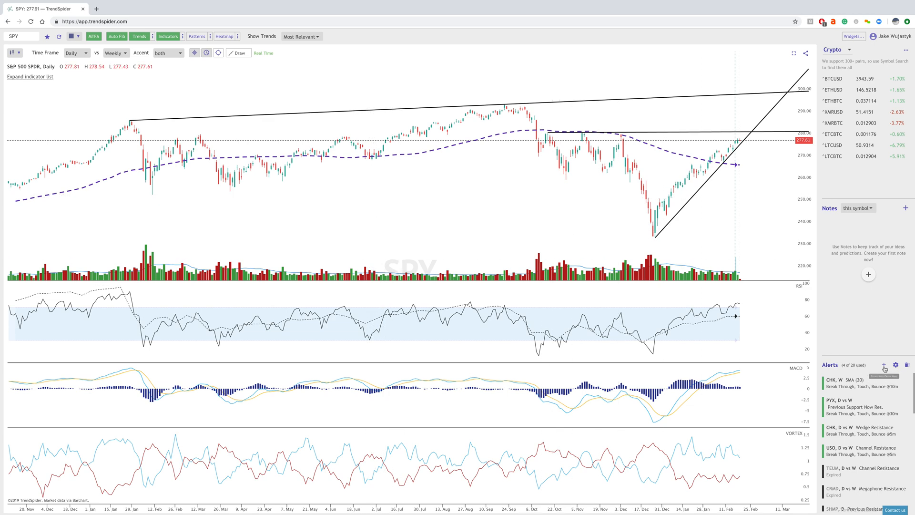
mouse_move(895, 365)
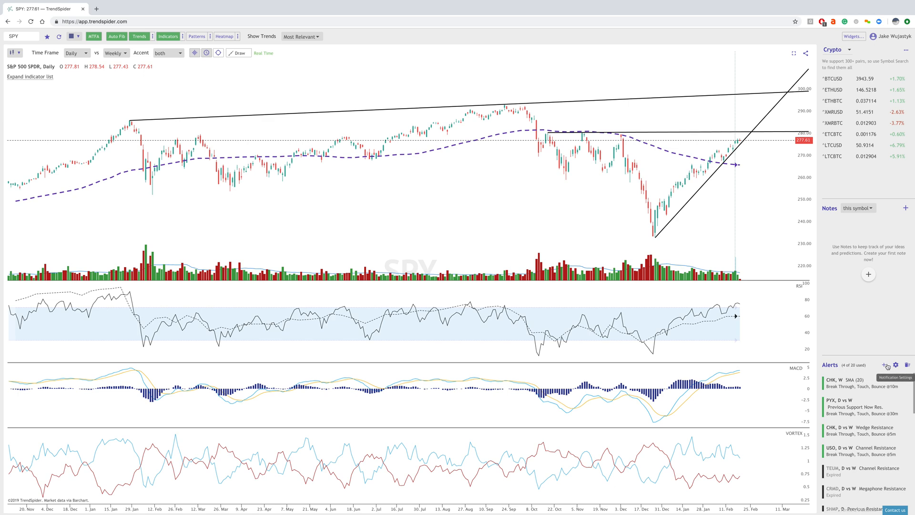
click(884, 365)
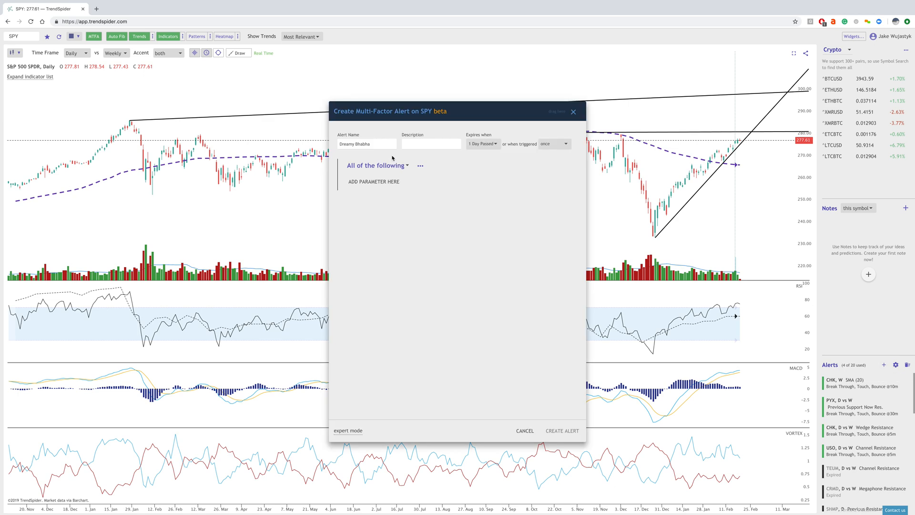
triple_click(366, 144)
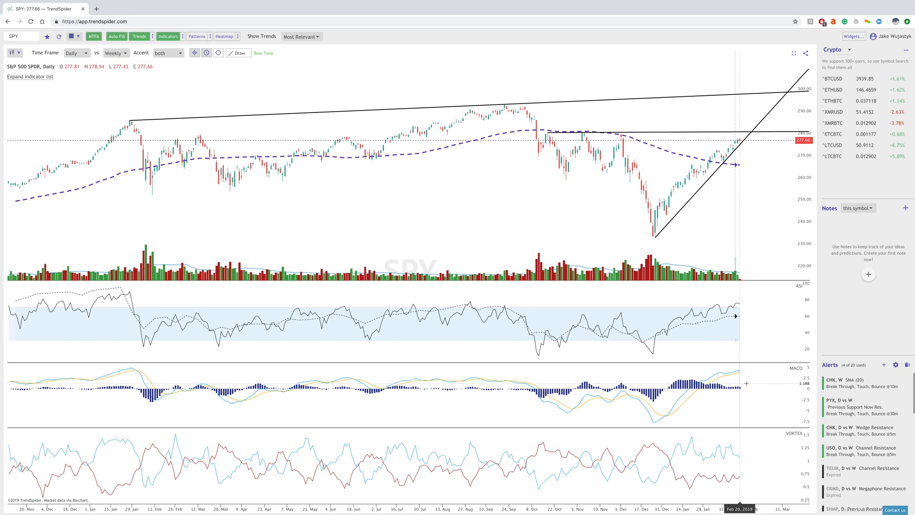
mouse_move(740, 459)
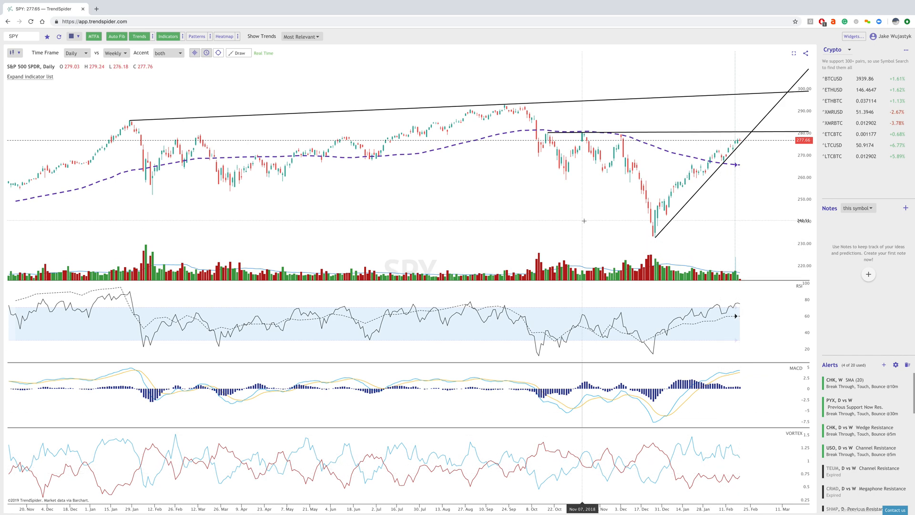
mouse_move(681, 218)
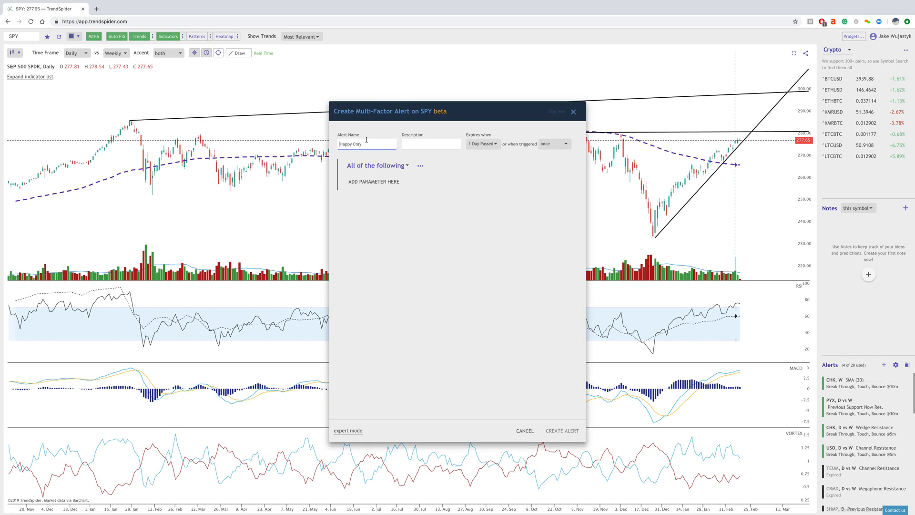
text(Wedge Breal)
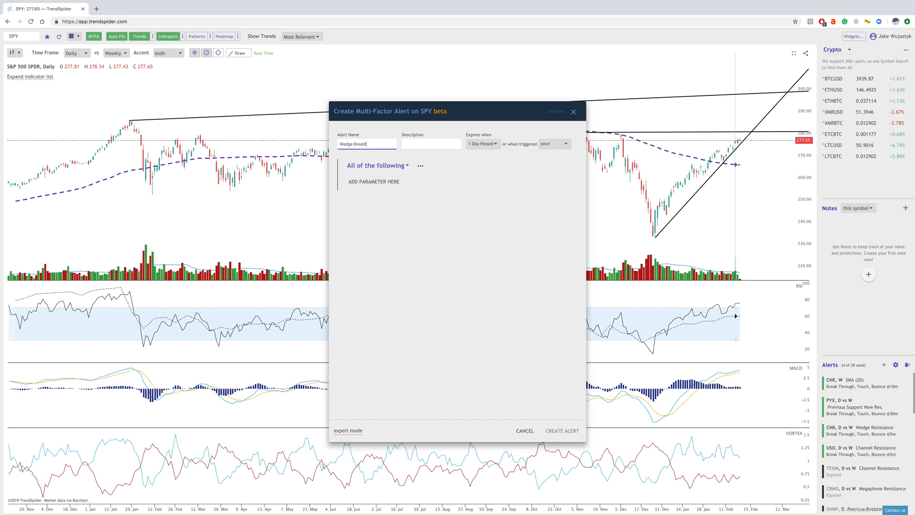
text(down)
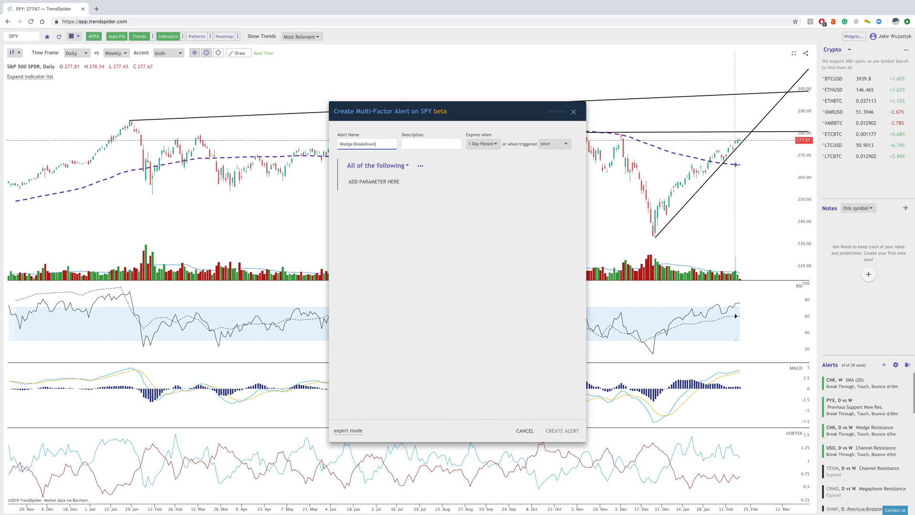
click(431, 144)
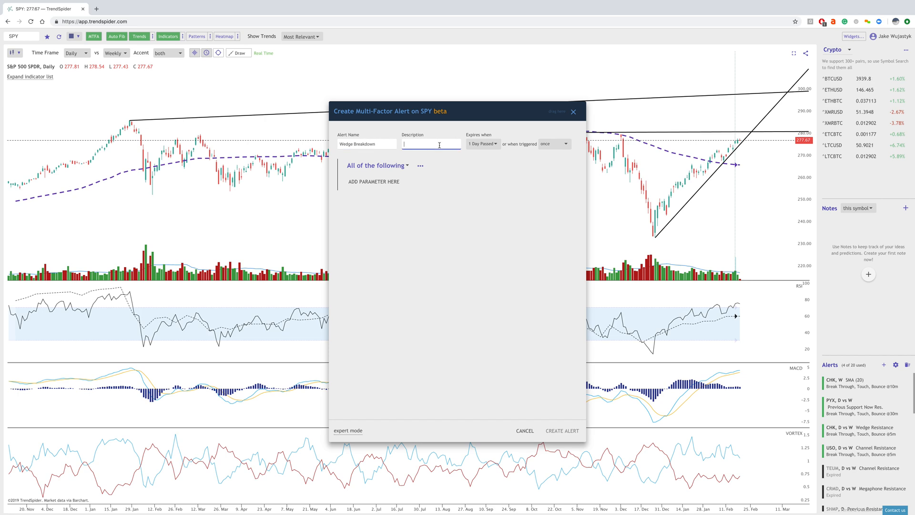
text(Indicator bear)
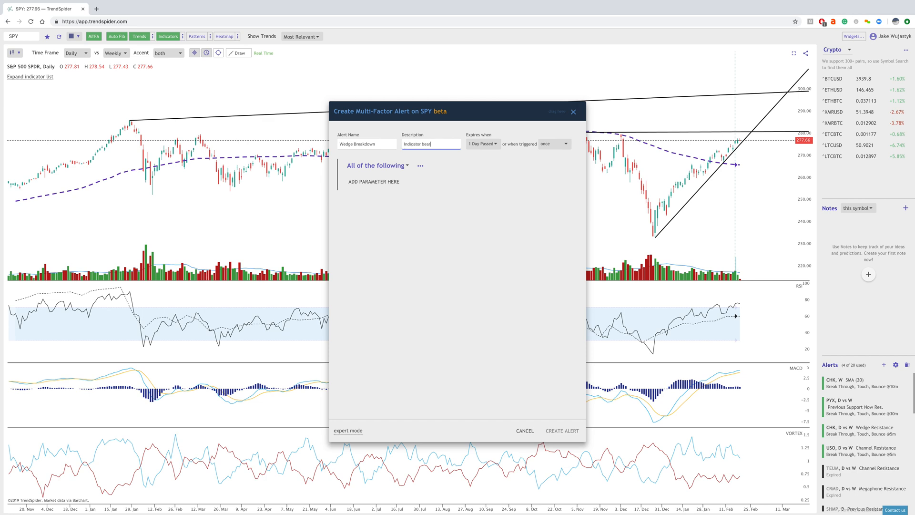
text(ish breakdown)
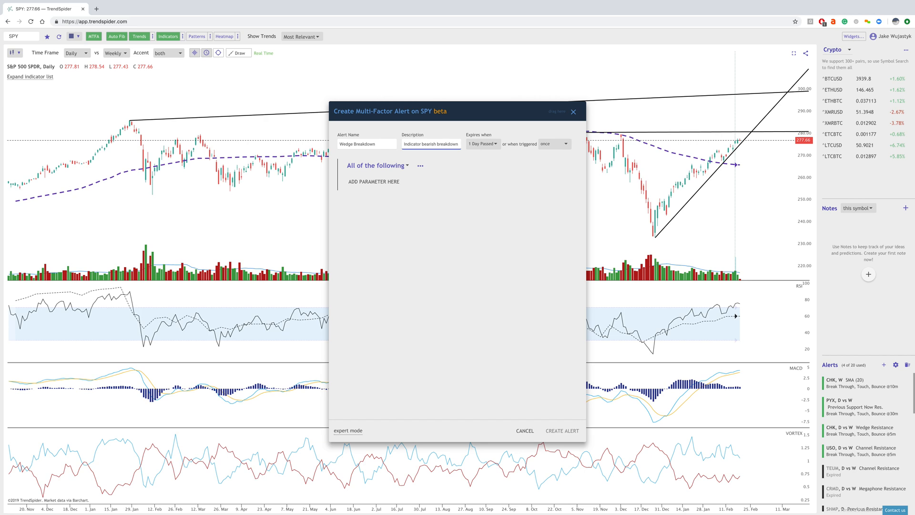
Make the alert expire after 7 days passed or after triggering twice.
click(482, 144)
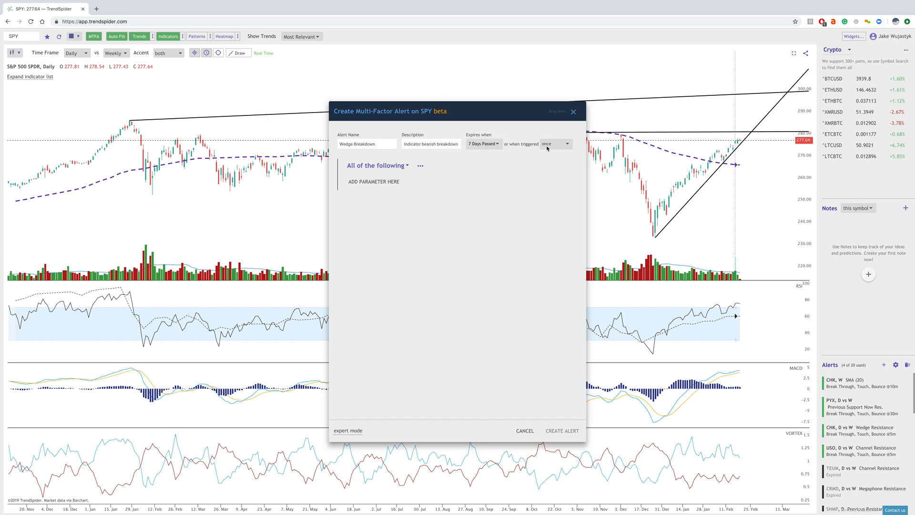
click(554, 144)
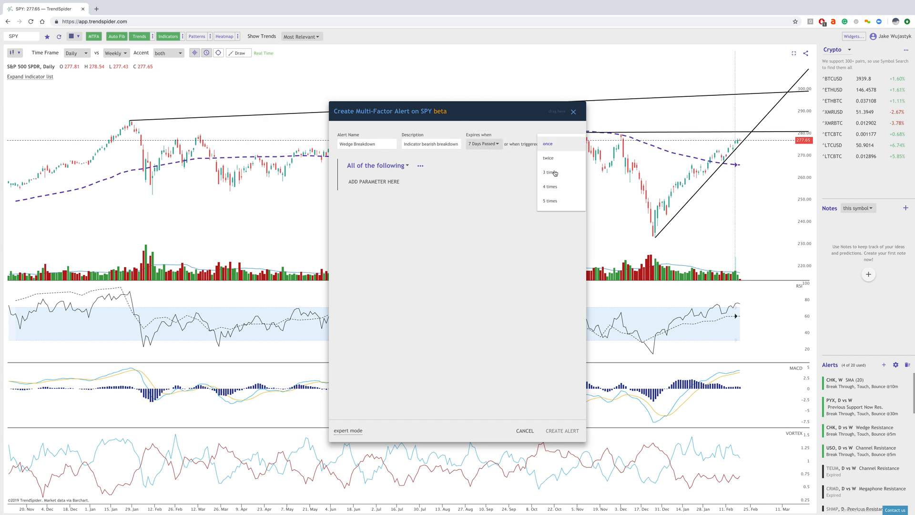
click(547, 158)
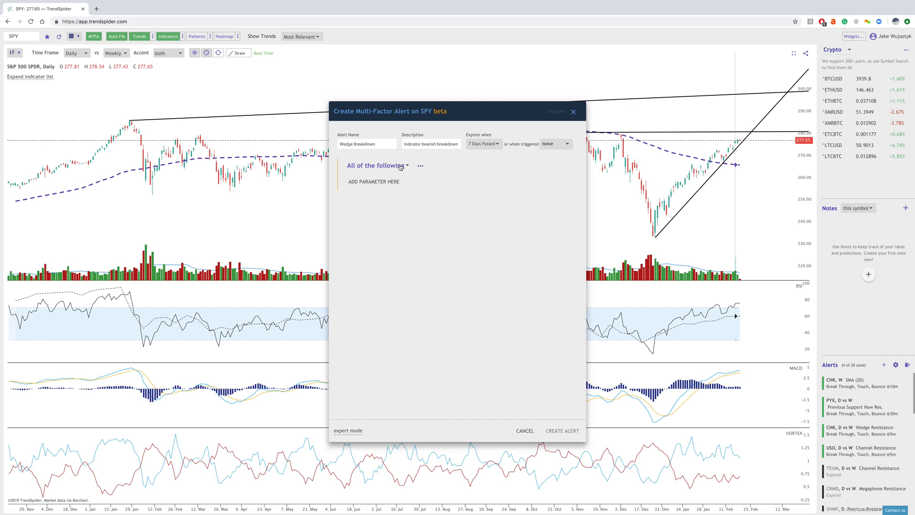
Add an 'All of the following' condition: daily RSI (10, 30, 70) less than constant value 60.
click(376, 164)
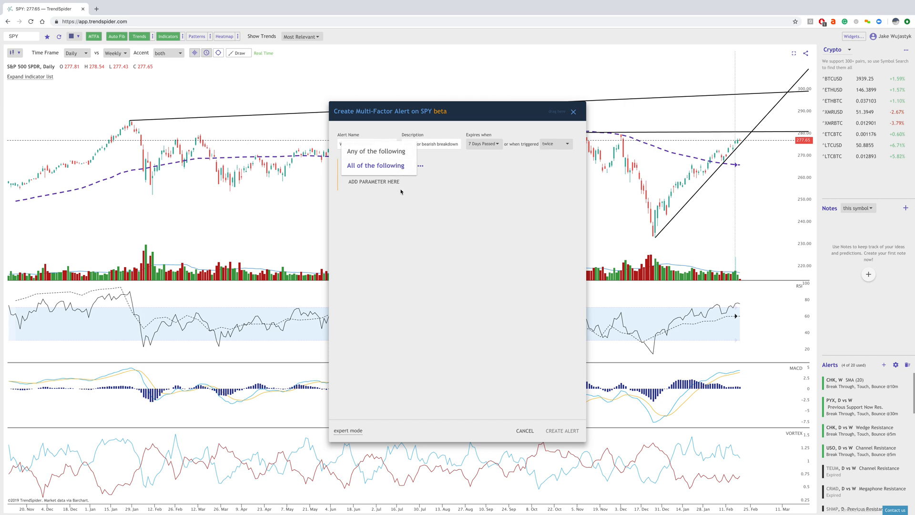
click(372, 181)
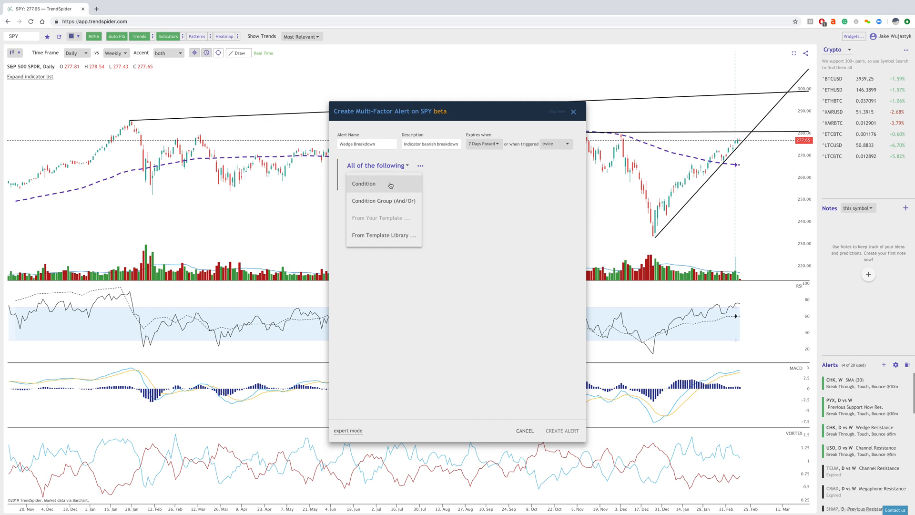
click(363, 183)
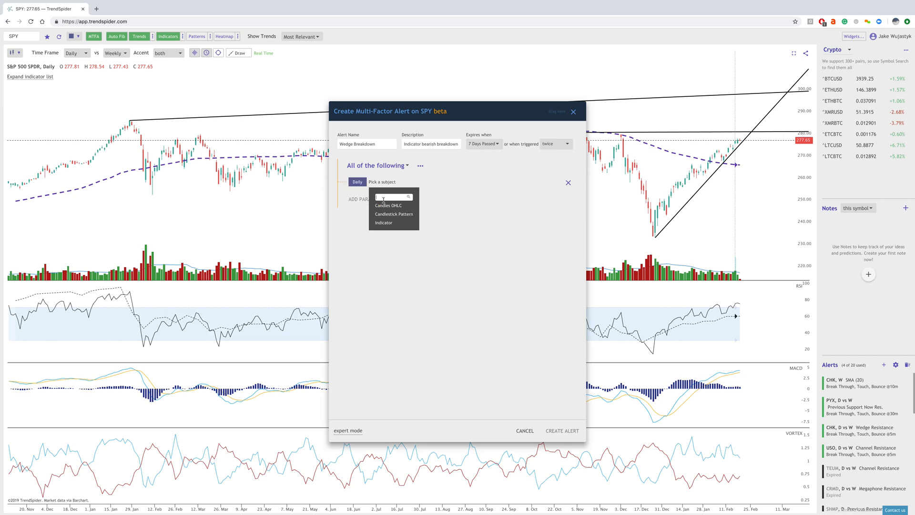
click(383, 222)
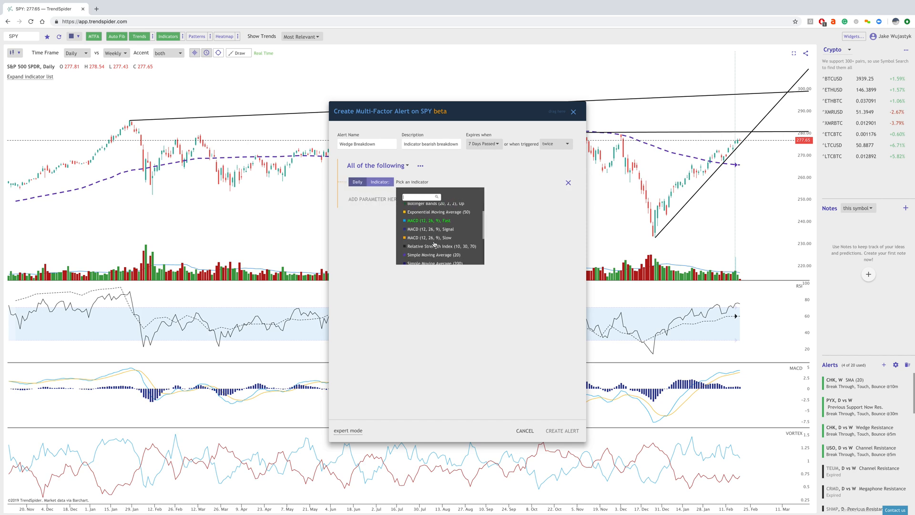
scroll(down, 3)
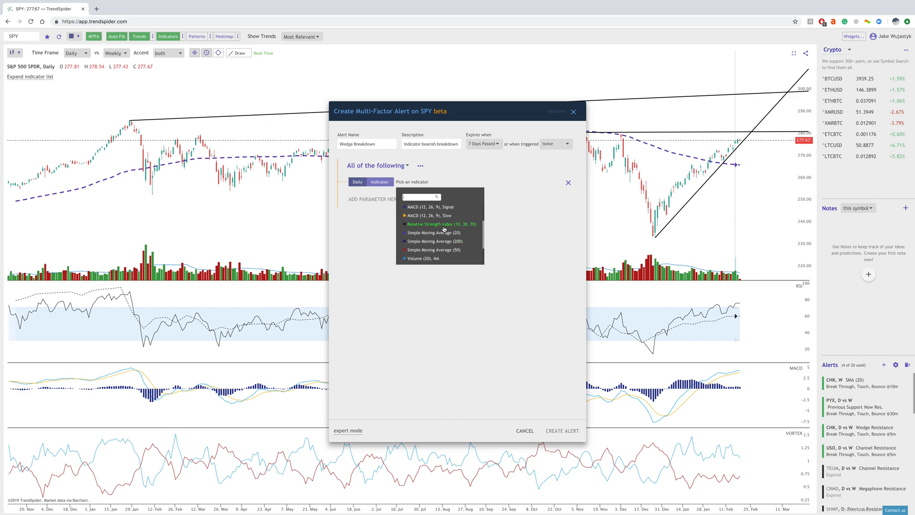
click(441, 223)
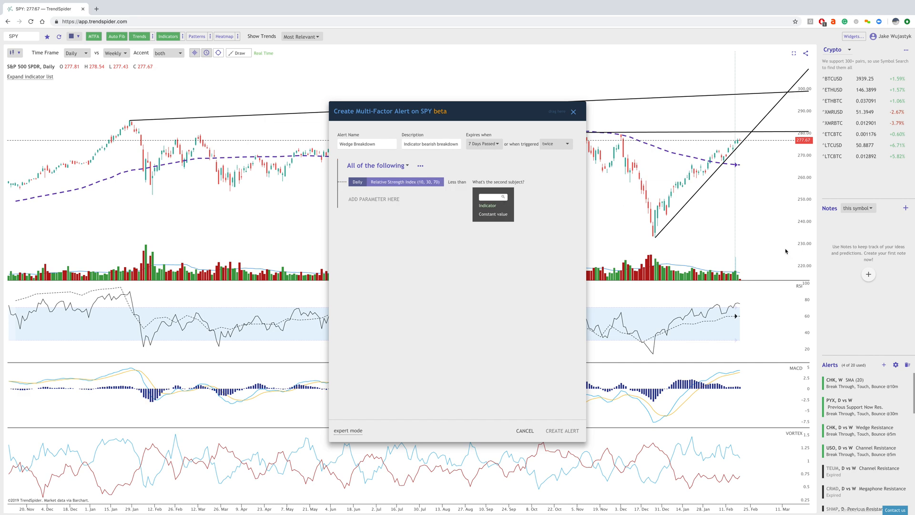
mouse_move(776, 314)
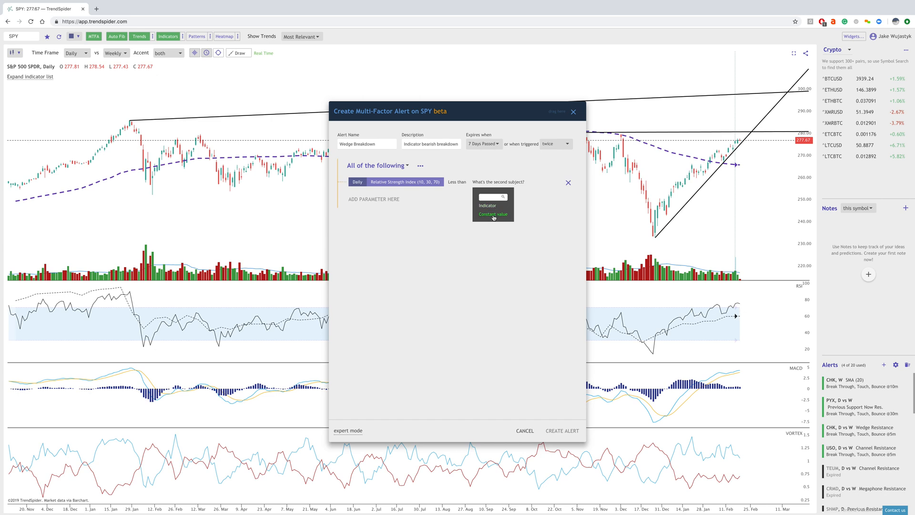
click(492, 213)
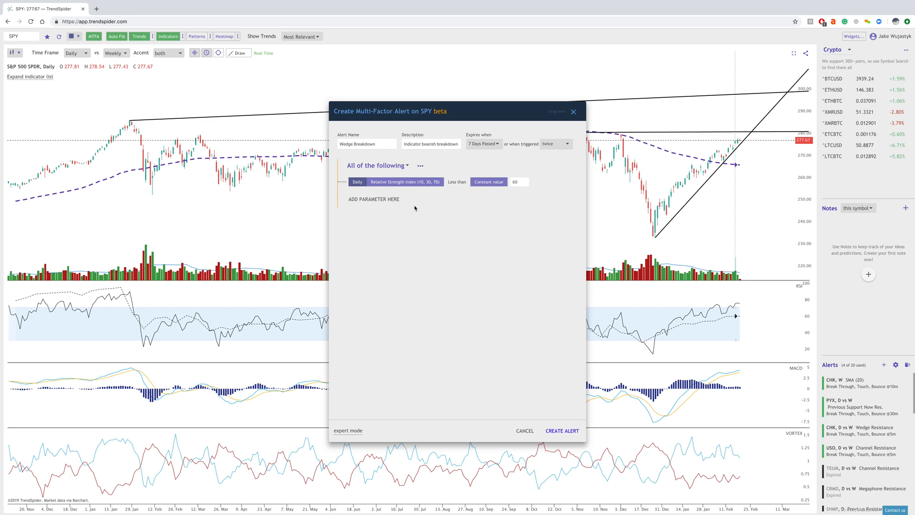
click(373, 199)
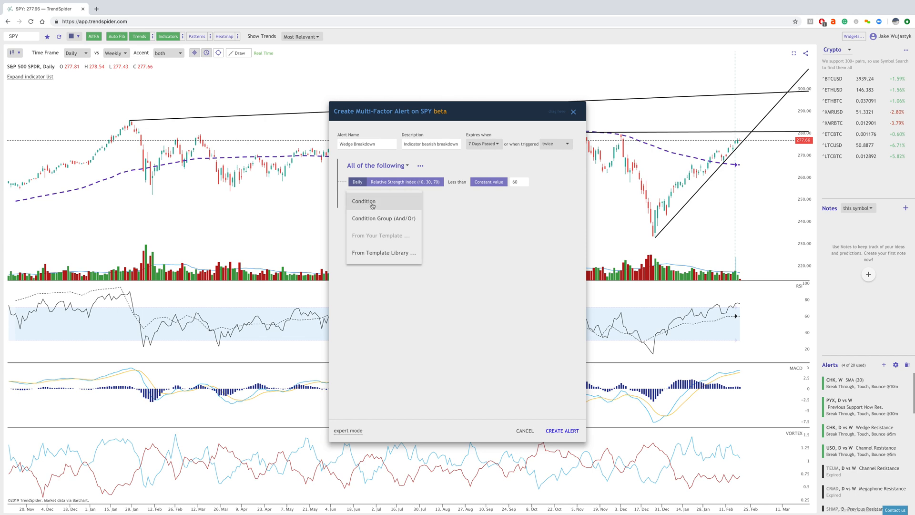
Add a condition: daily RSI (10, 30, 70) less than weekly RSI (10, 30, 70).
click(363, 201)
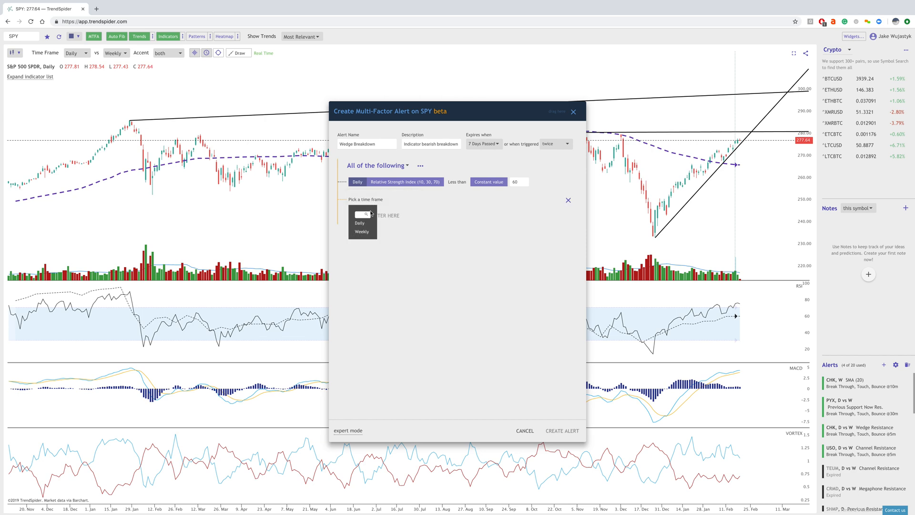
click(360, 223)
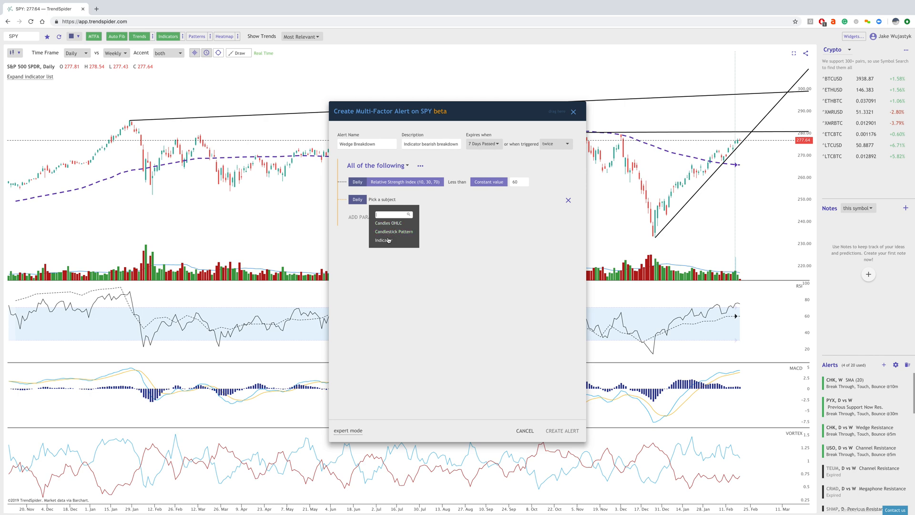
click(383, 241)
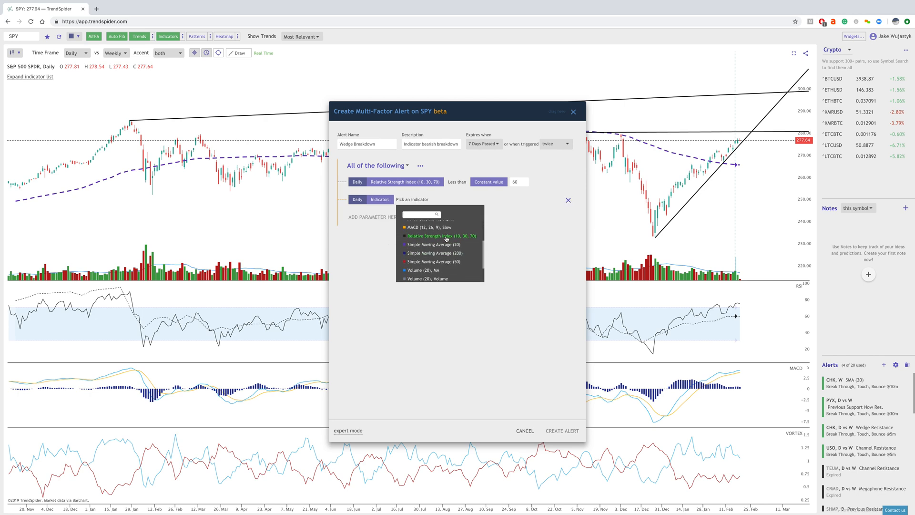
click(440, 235)
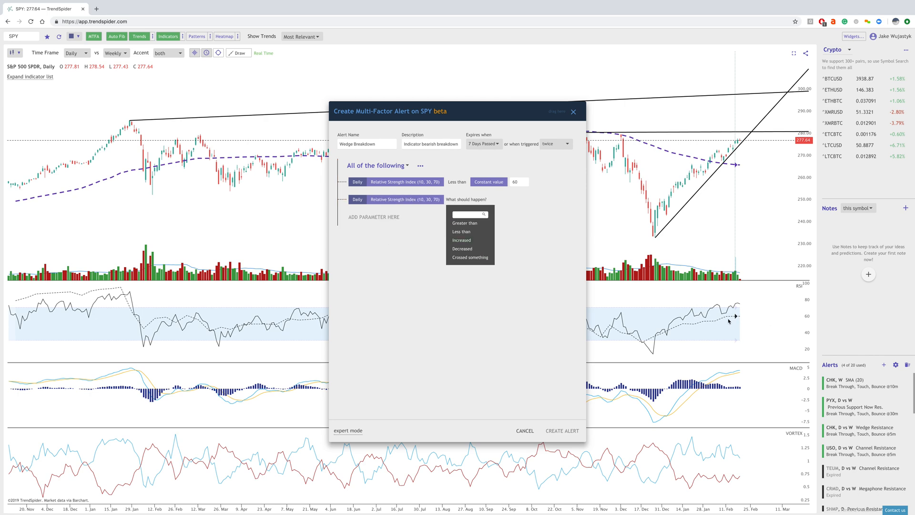
mouse_move(664, 329)
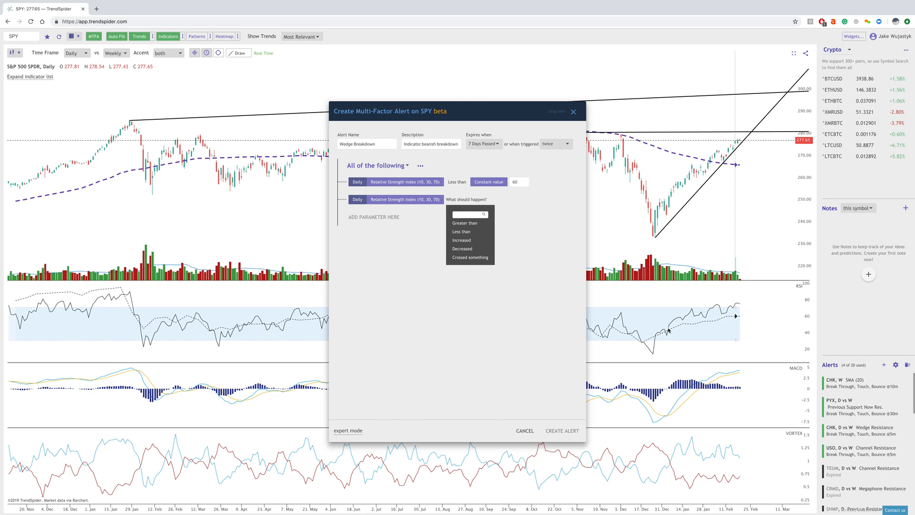
mouse_move(673, 323)
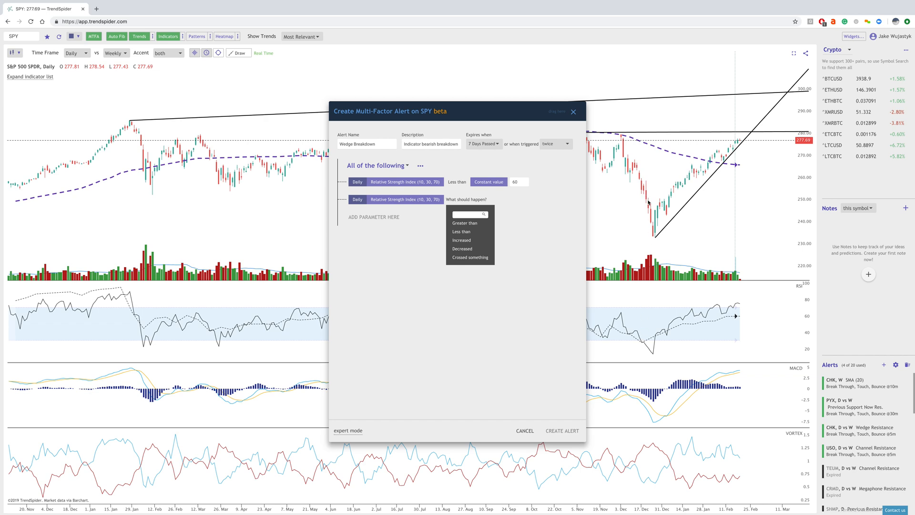
mouse_move(745, 313)
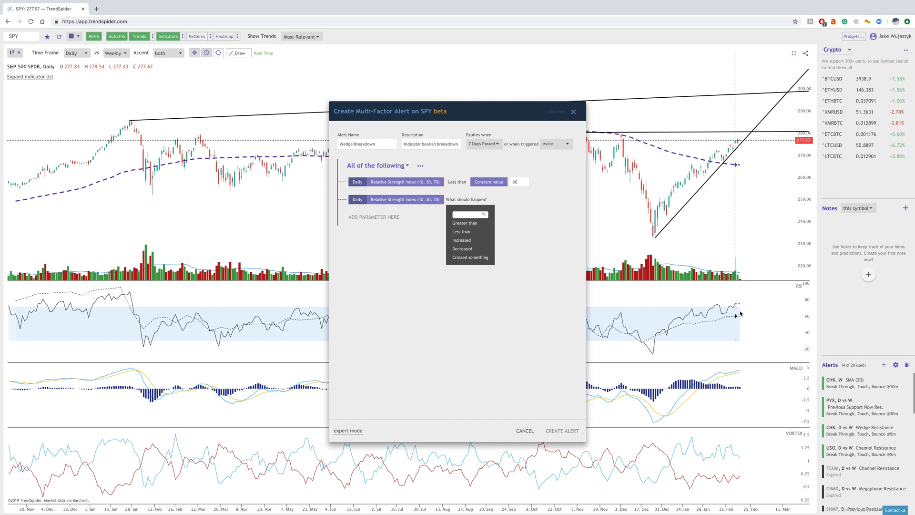
mouse_move(736, 308)
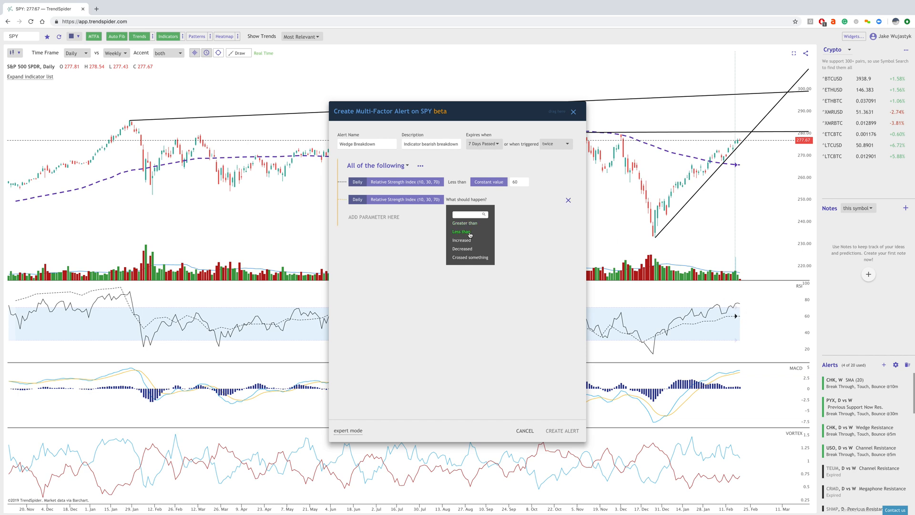
click(460, 231)
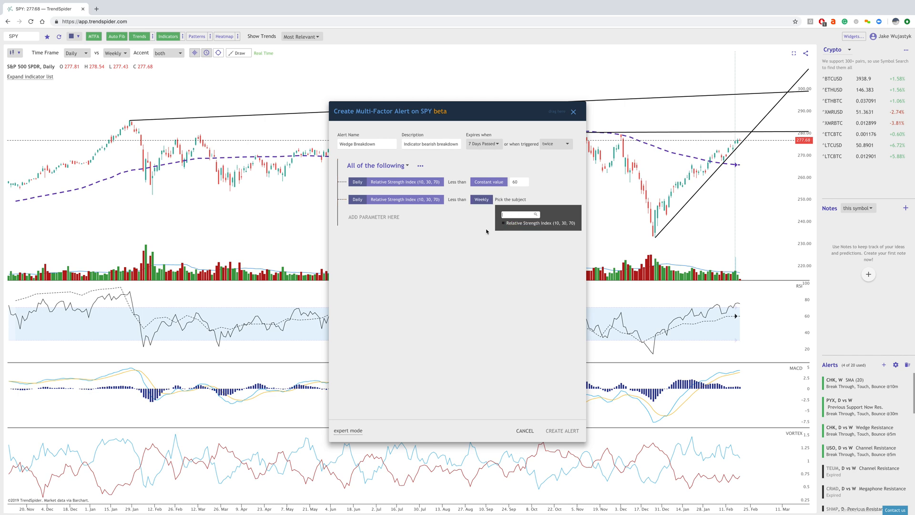
click(528, 222)
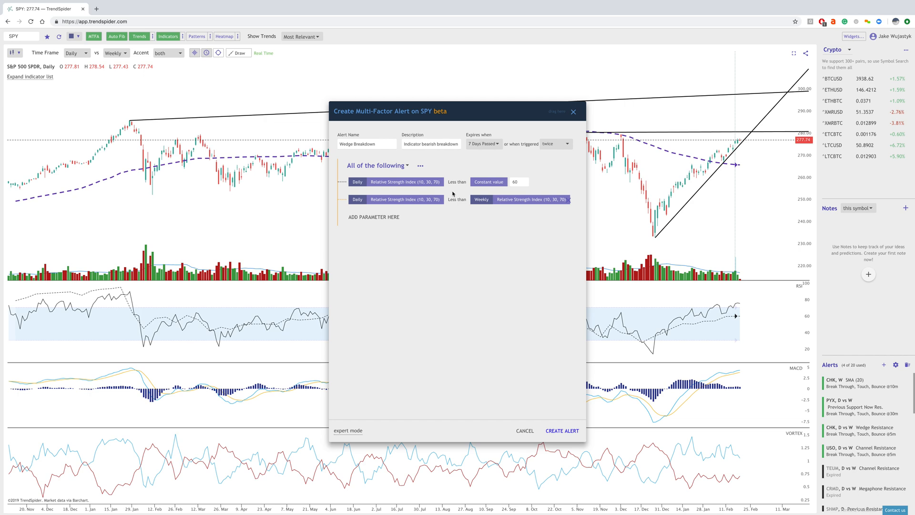
click(373, 218)
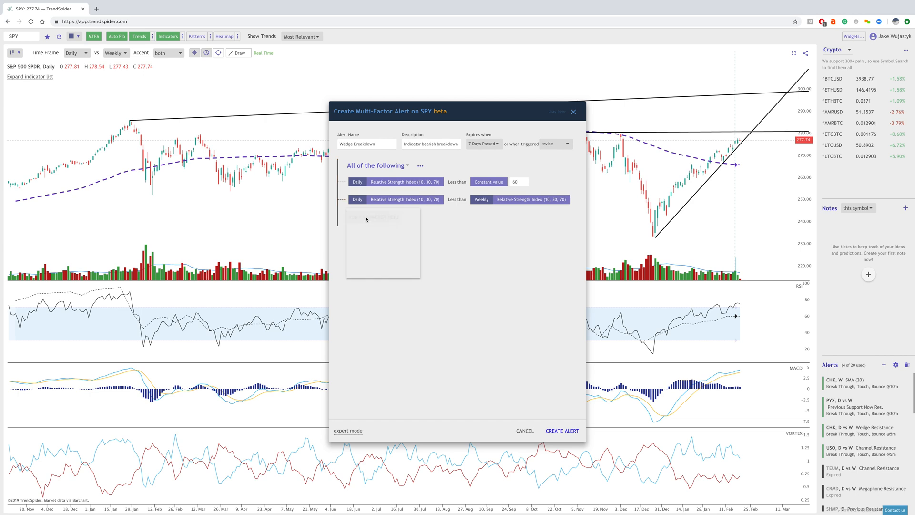
Add a condition: daily MACD (12, 26, 9) Fast less than daily MACD Slow.
click(371, 217)
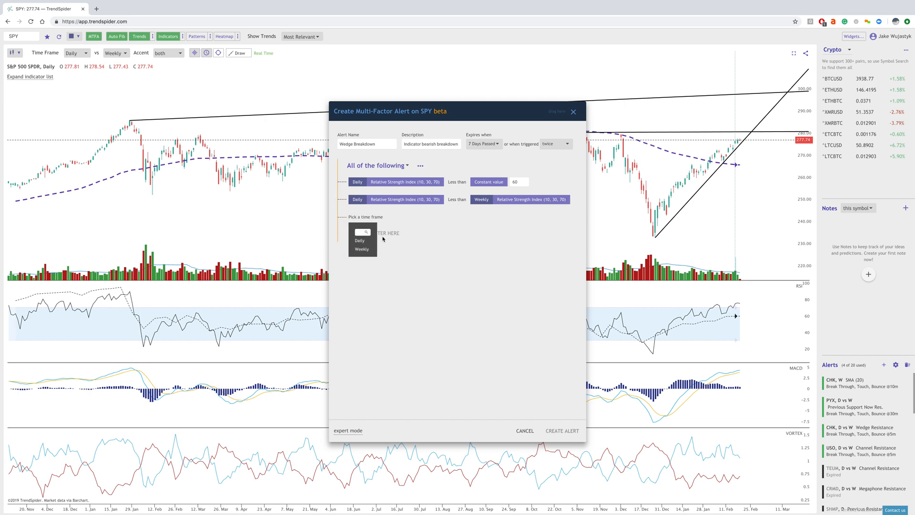
click(359, 240)
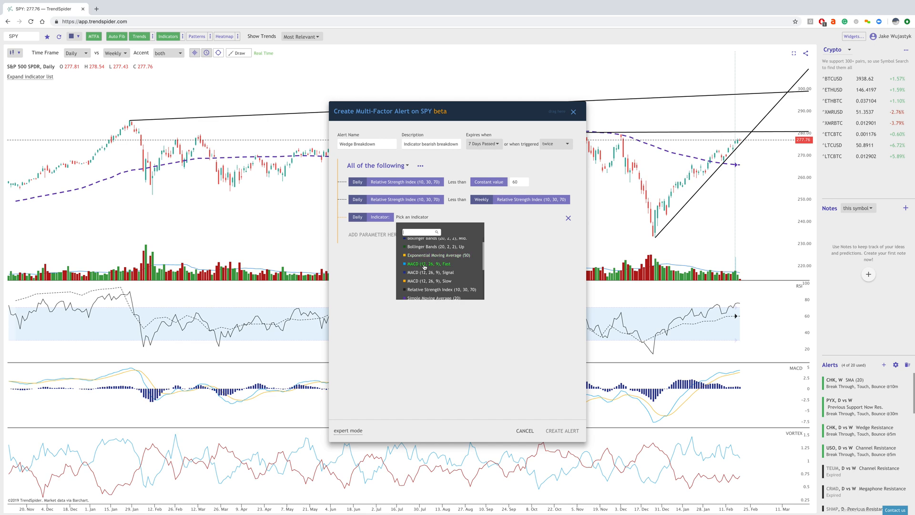
click(429, 263)
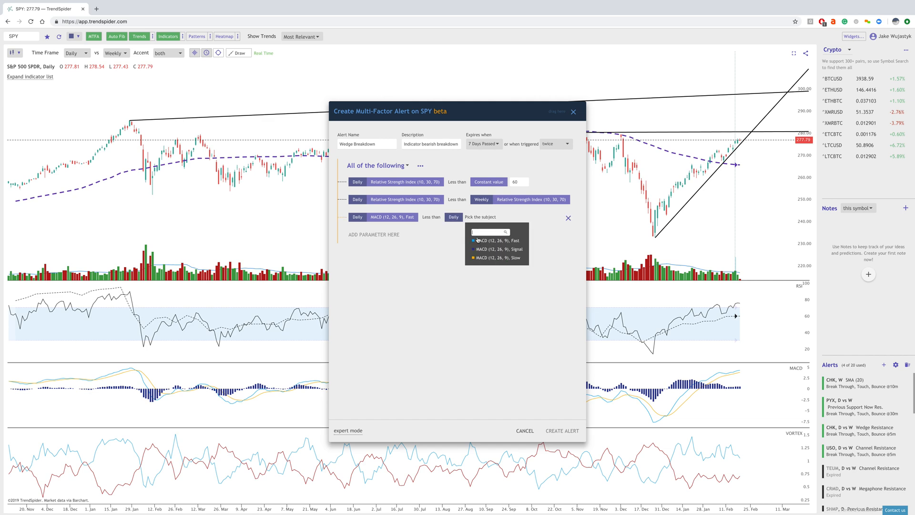
click(496, 258)
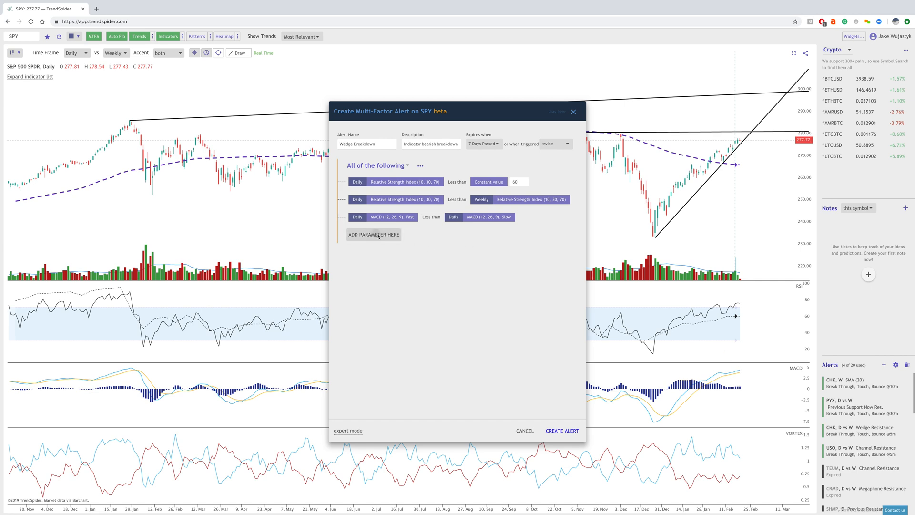
Add a condition: daily Vortex (10) Pos. less than daily Vortex (10) Neg.
click(374, 234)
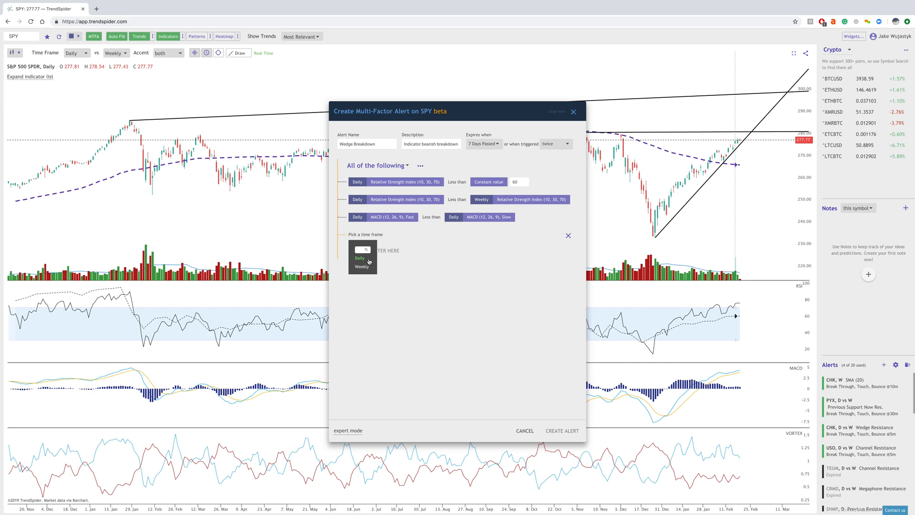
click(360, 258)
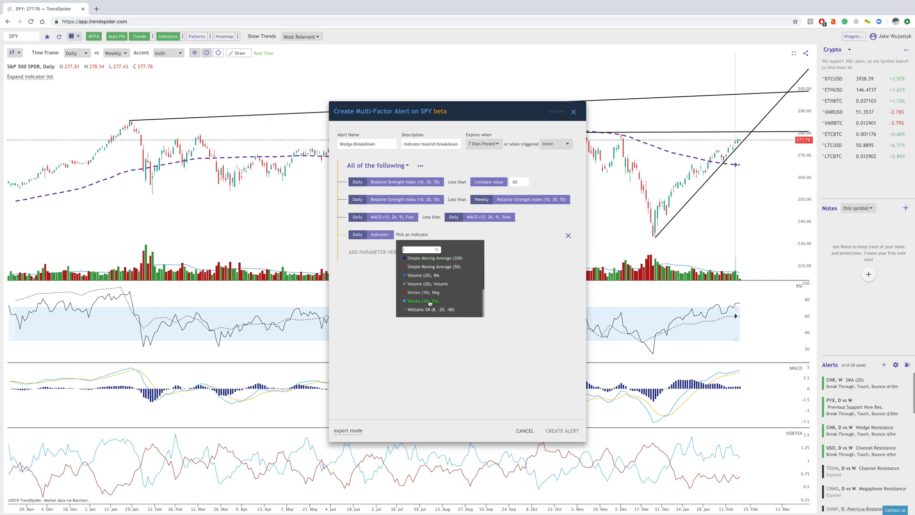
click(422, 300)
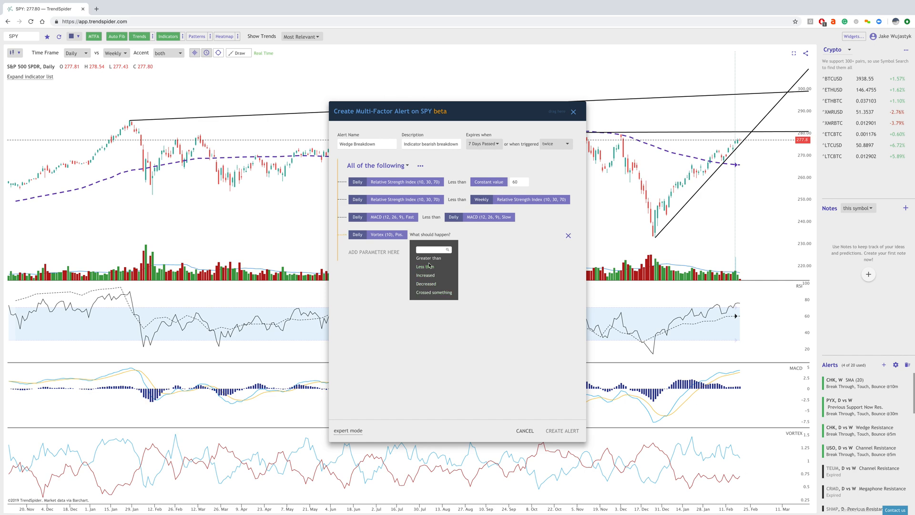
click(425, 266)
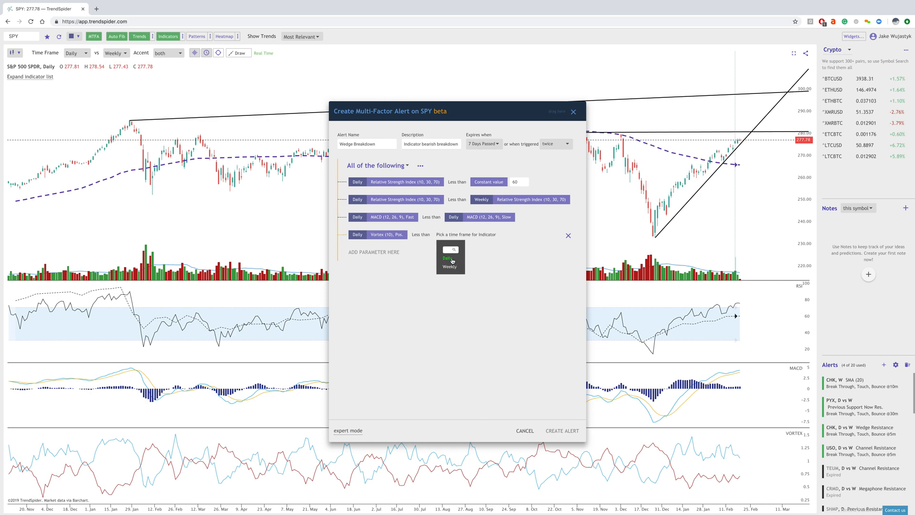
click(447, 258)
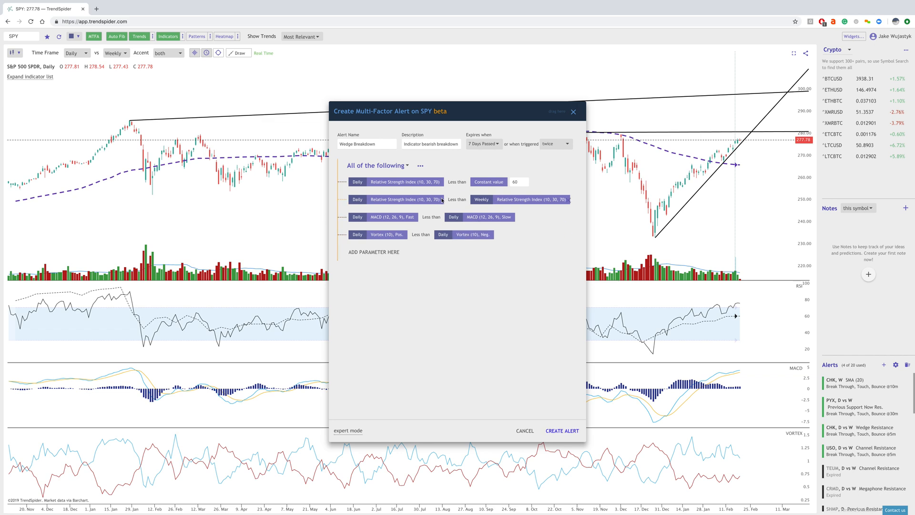
Add a condition that a daily Engulfing Bearish candlestick pattern has evolved.
click(372, 251)
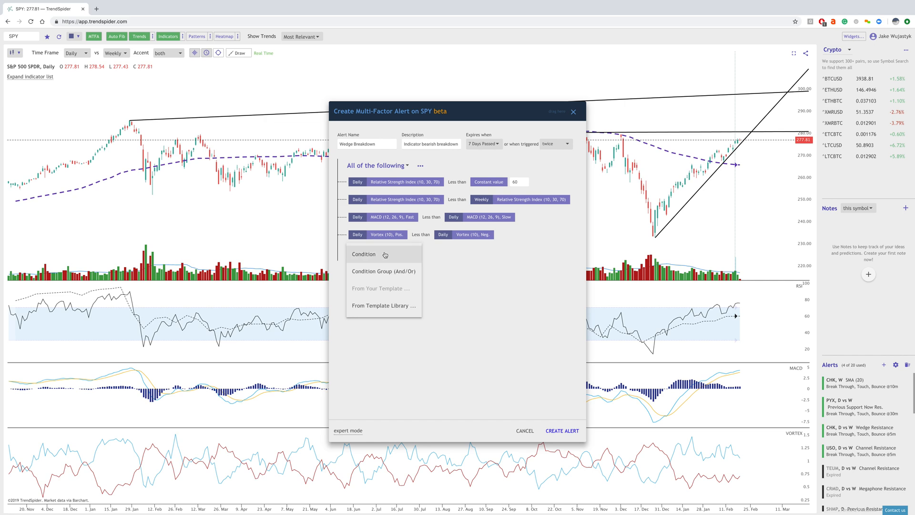
click(363, 254)
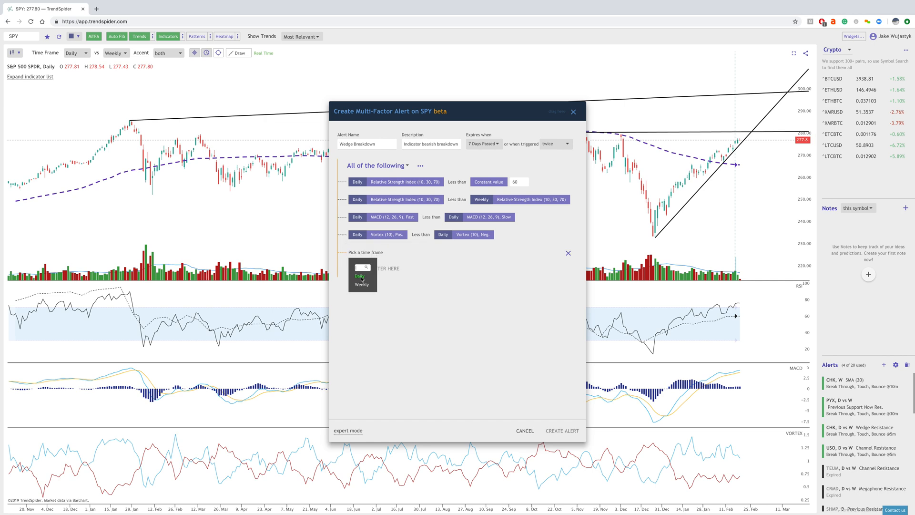
click(358, 278)
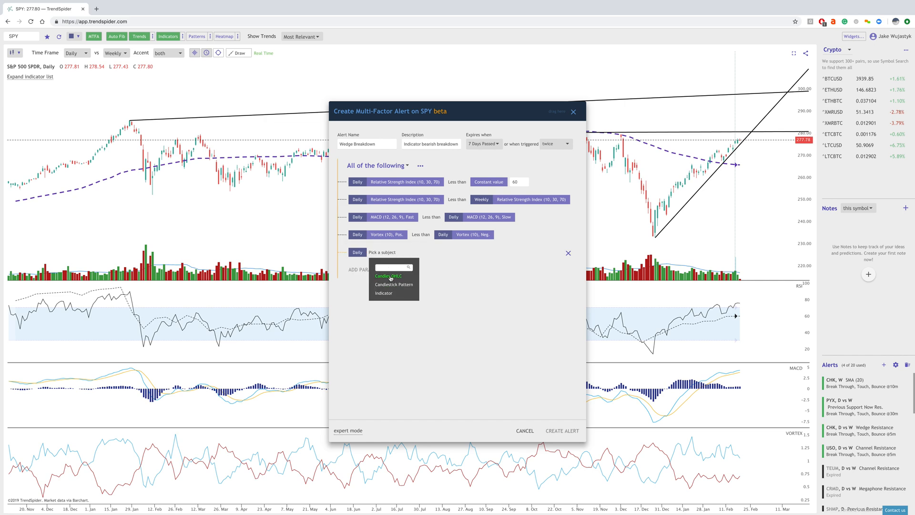
click(388, 275)
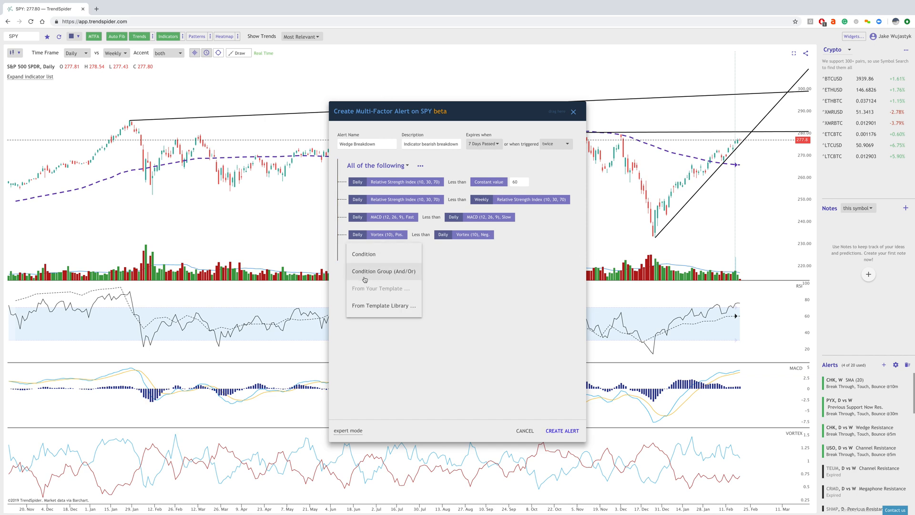
click(363, 253)
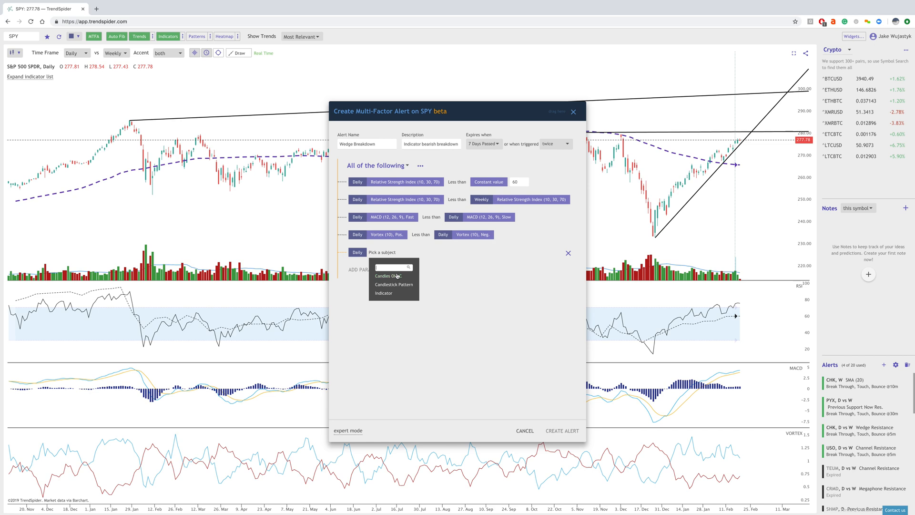
click(394, 284)
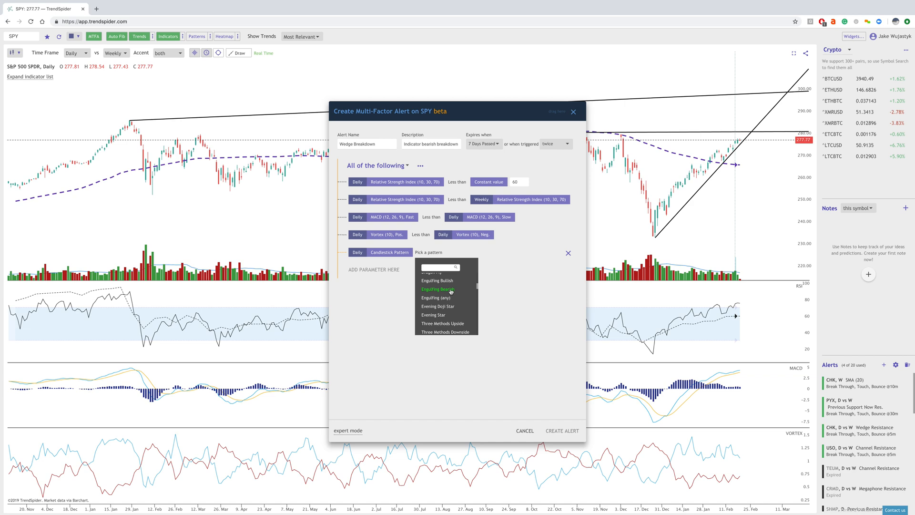
click(438, 288)
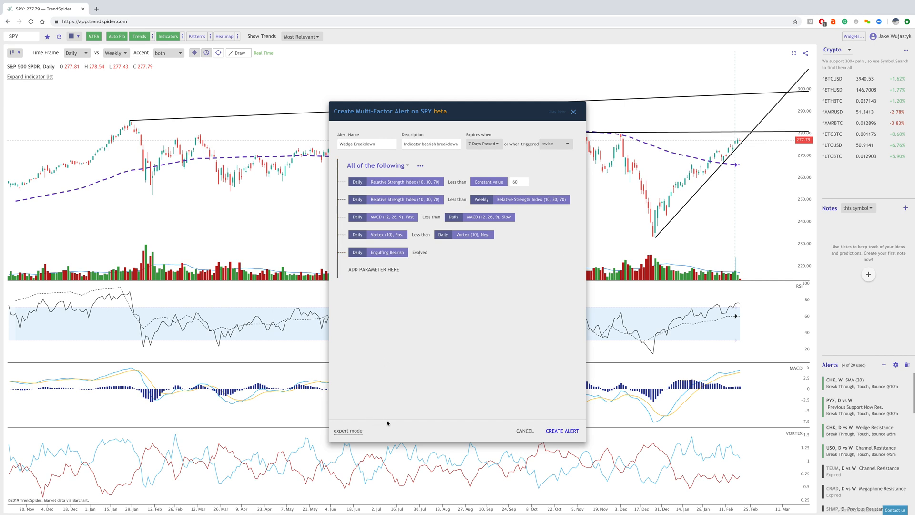
mouse_move(384, 242)
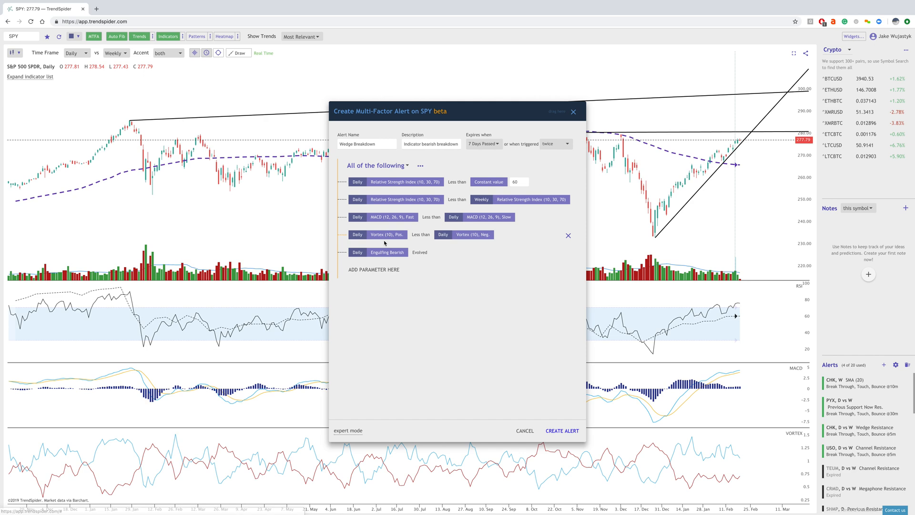
Start a sixth empty condition, leaving the alert creator in expert mode.
click(373, 270)
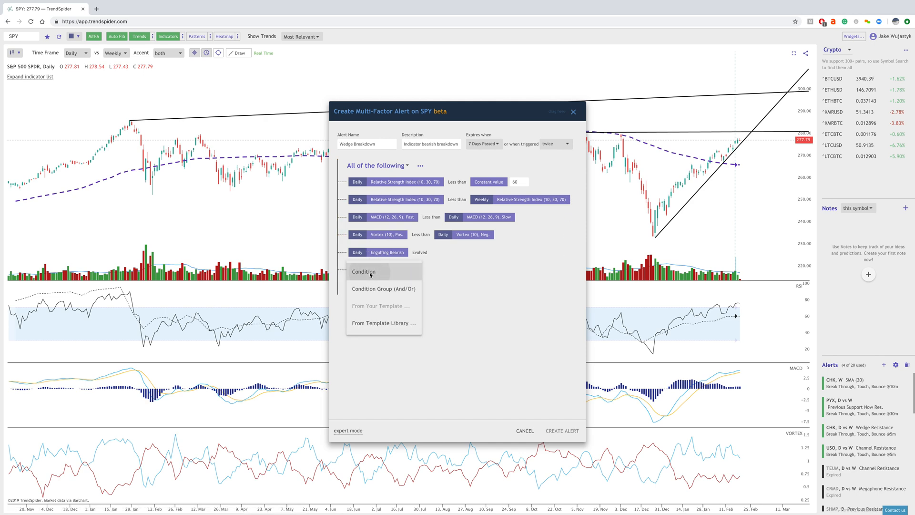
click(363, 271)
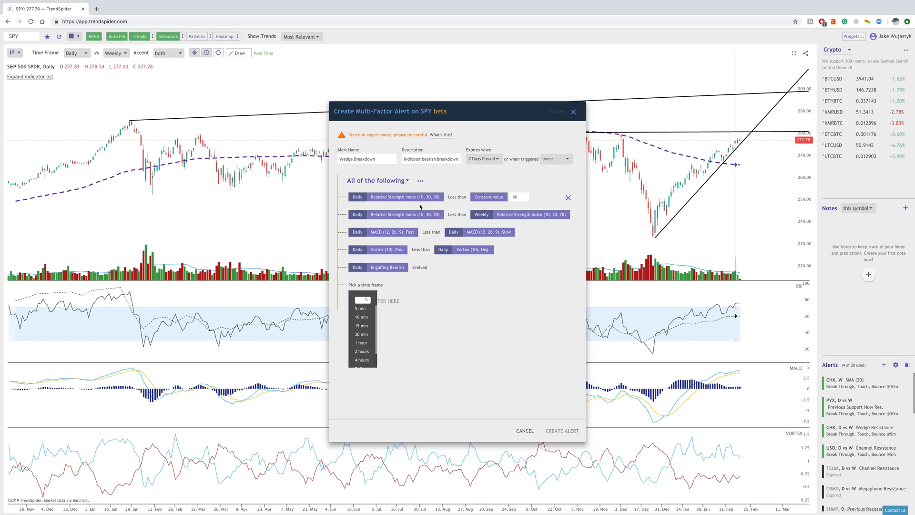
Replace the conditions with the RSI Overbought 3x template from the library.
click(419, 180)
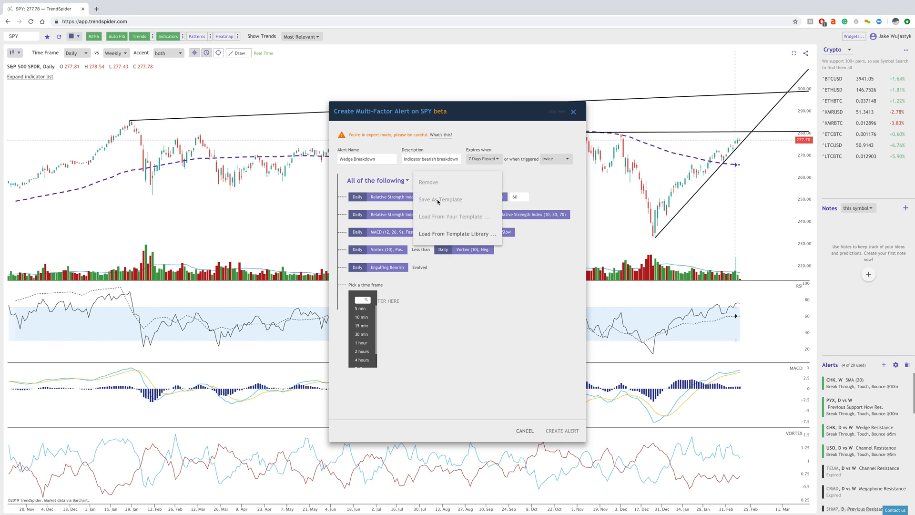
click(451, 273)
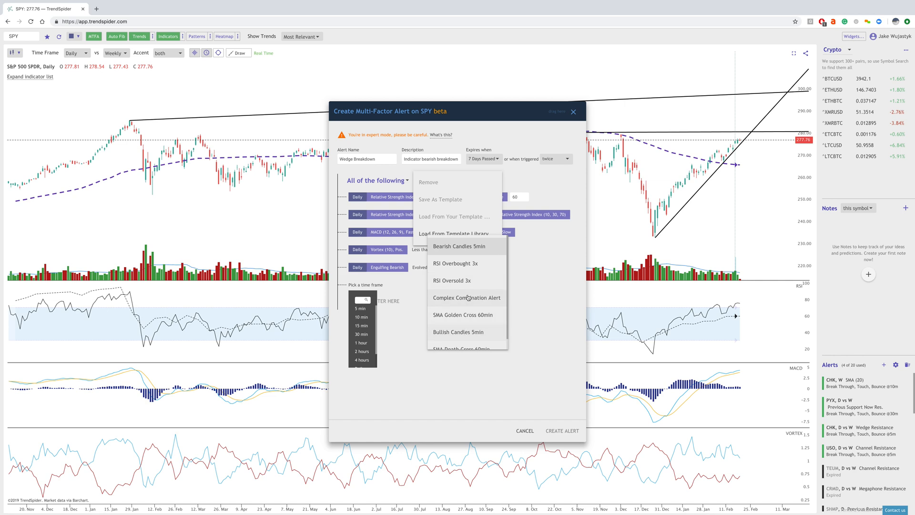
mouse_move(475, 287)
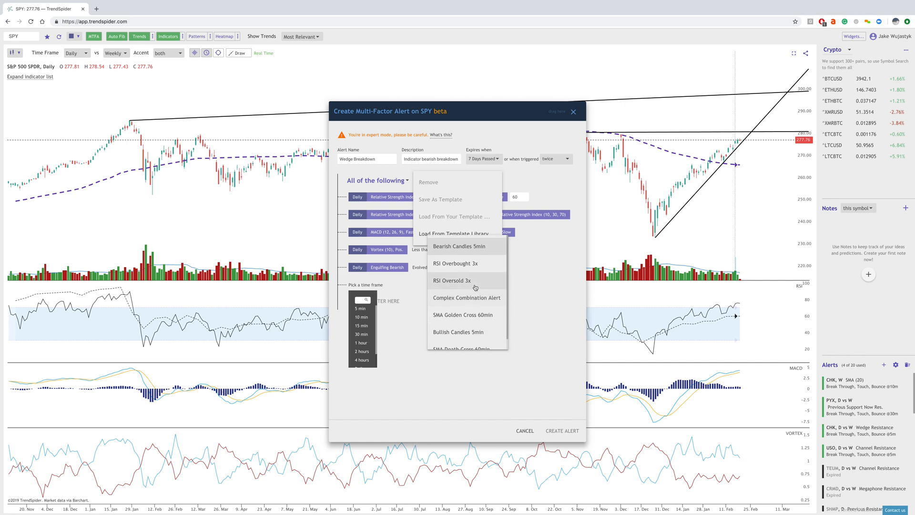
mouse_move(471, 271)
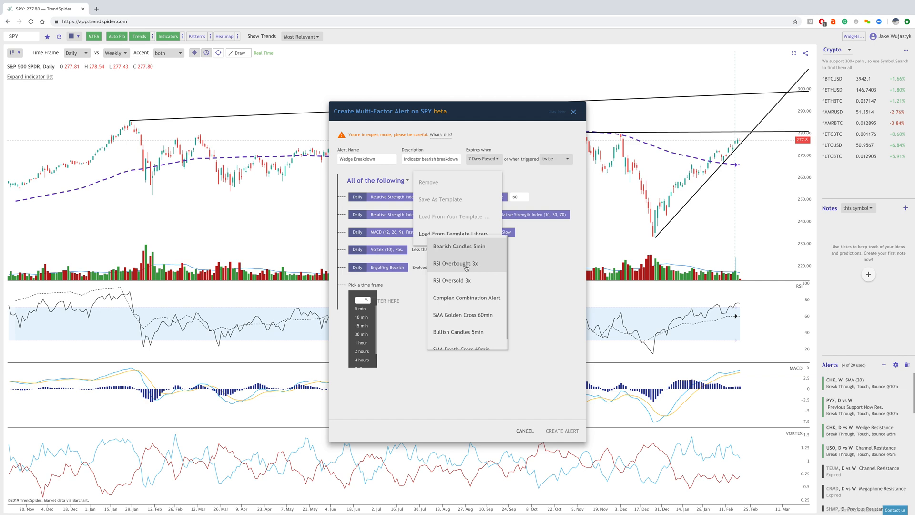
click(454, 263)
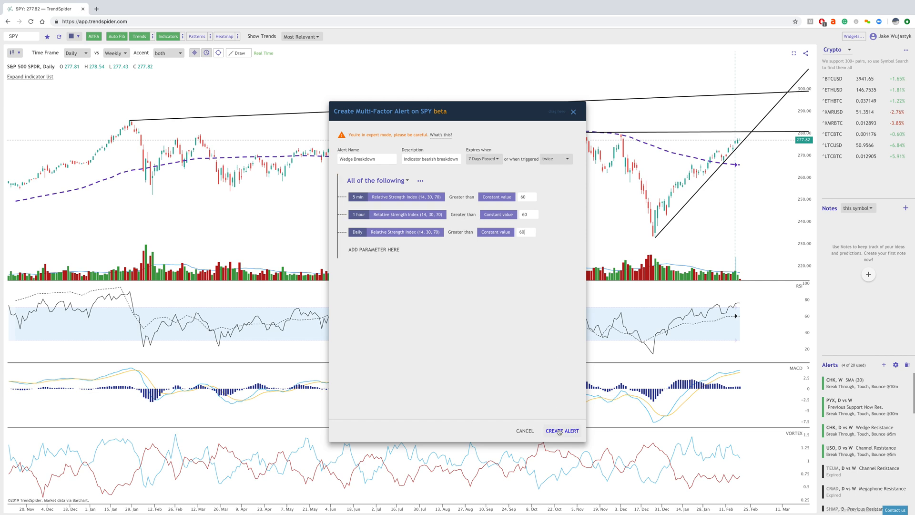
Save the Wedge Breakdown alert, then load the PYX alert's daily chart.
click(561, 431)
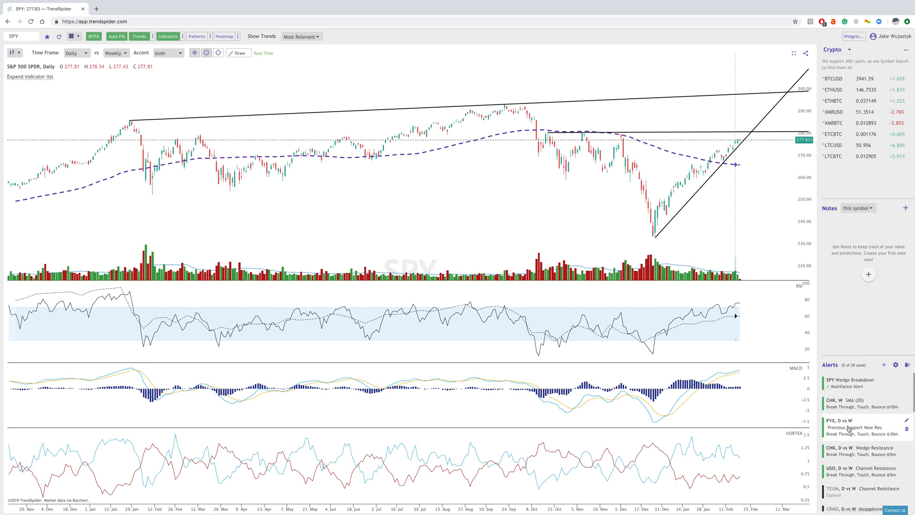
click(844, 427)
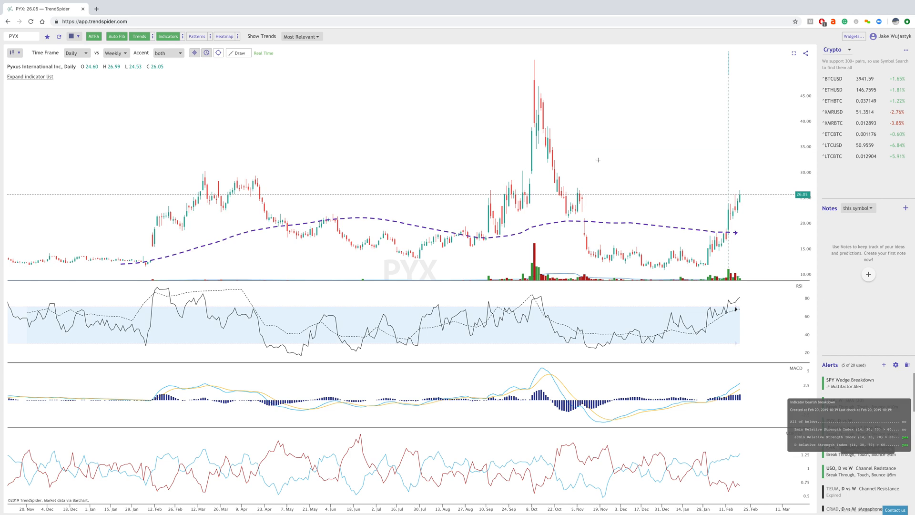
mouse_move(843, 384)
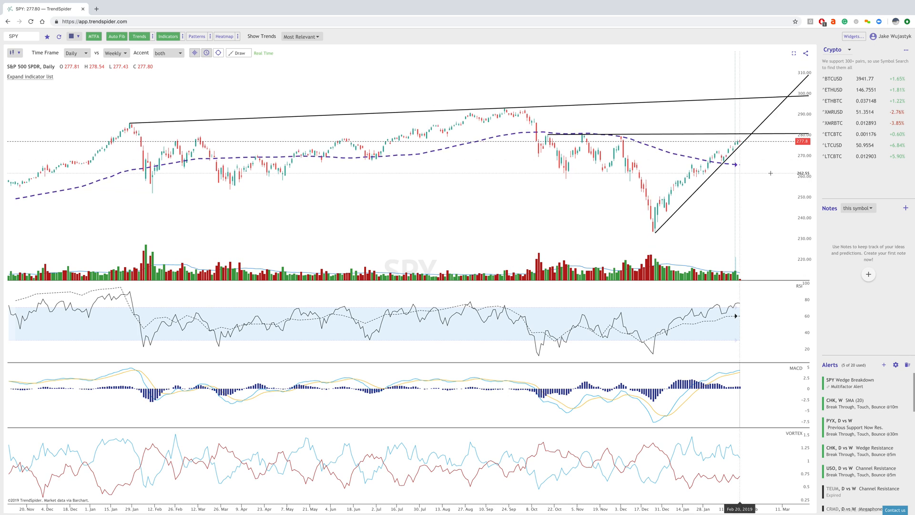
mouse_move(282, 172)
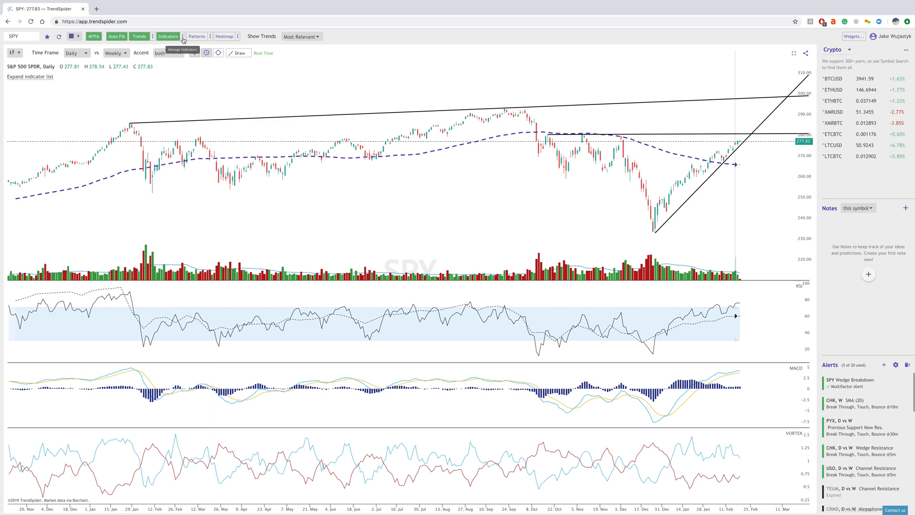
mouse_move(476, 126)
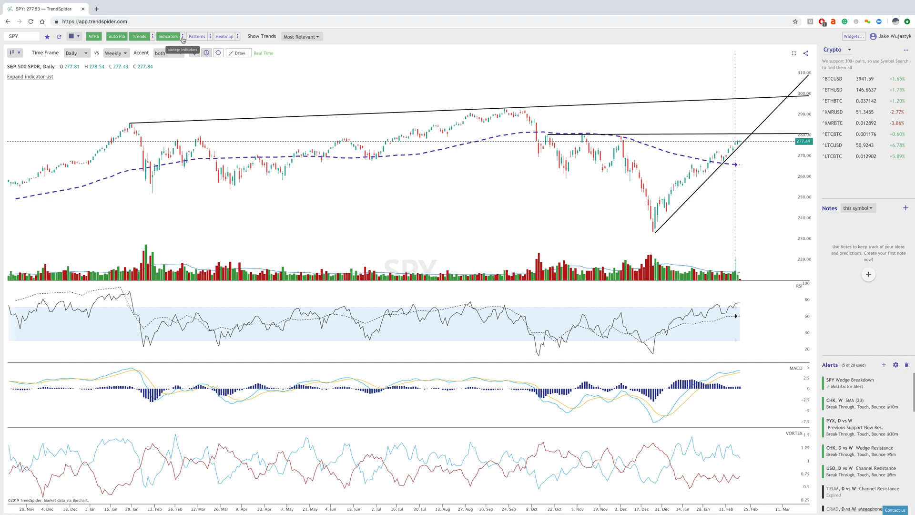
click(168, 36)
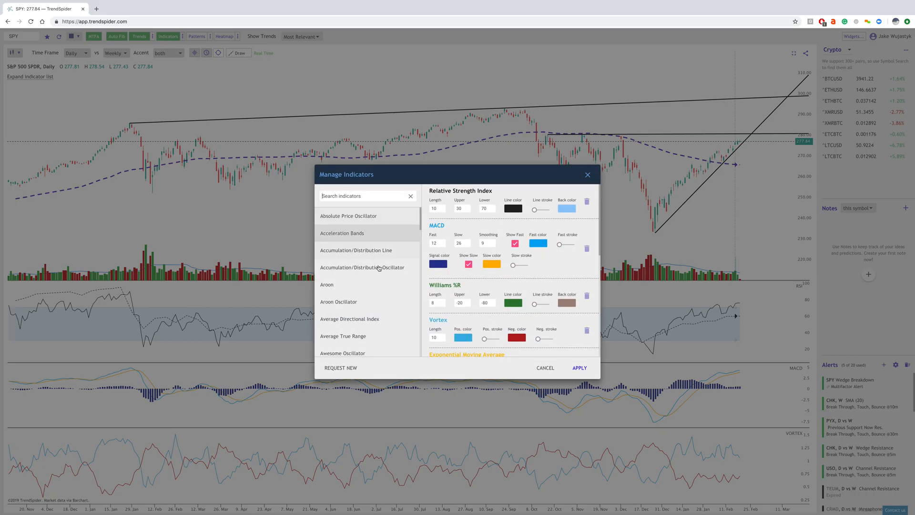
scroll(down, 3)
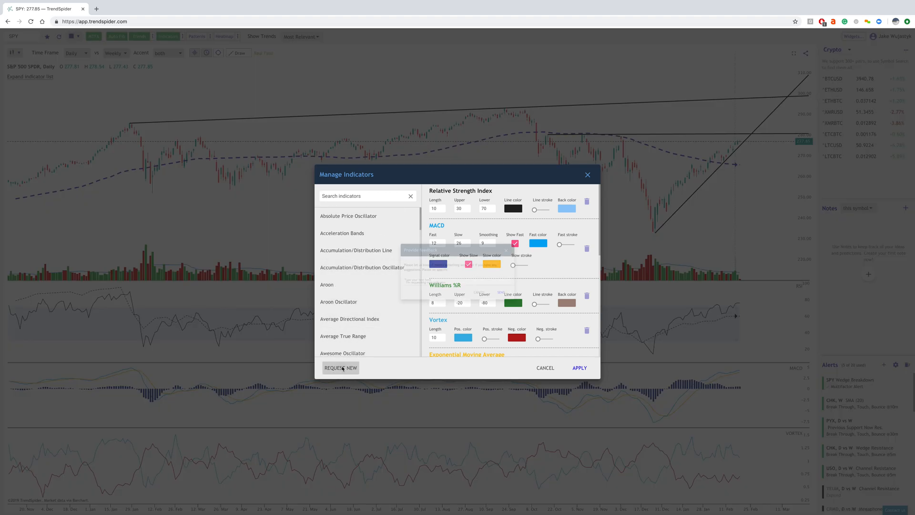
click(340, 368)
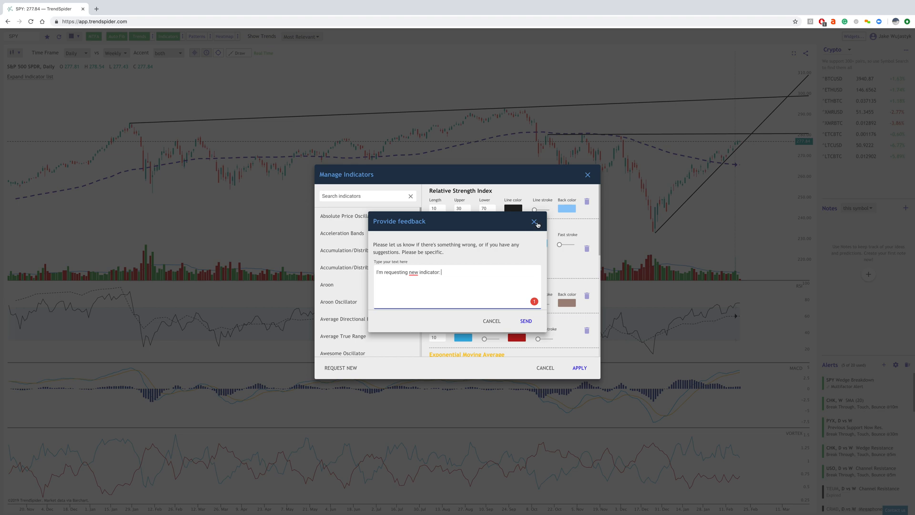
click(534, 222)
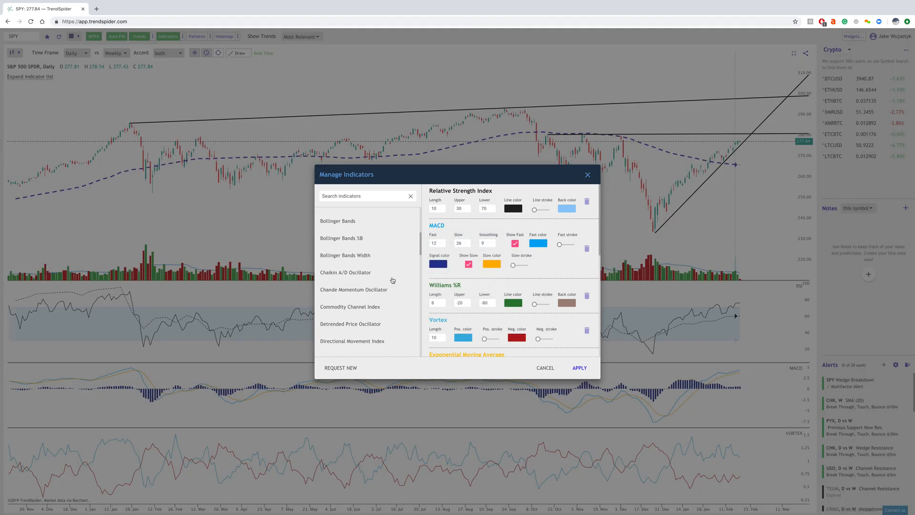
scroll(down, 3)
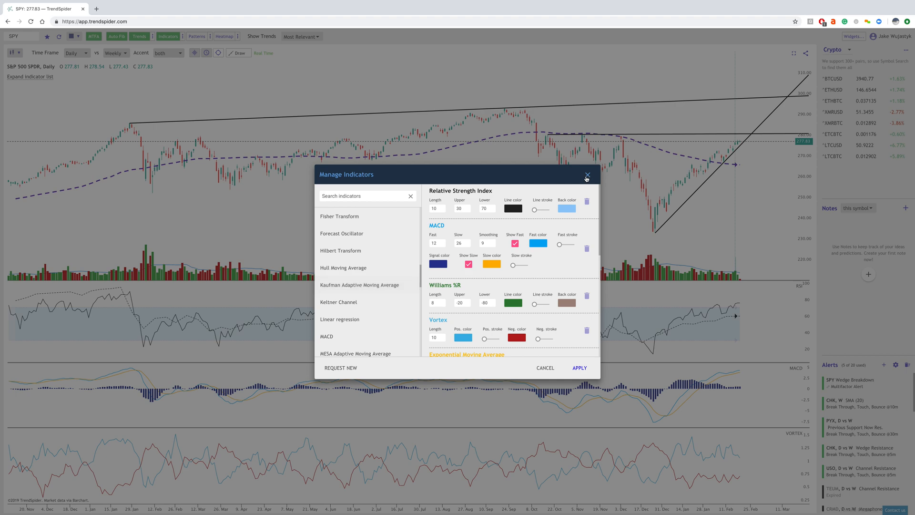
click(587, 175)
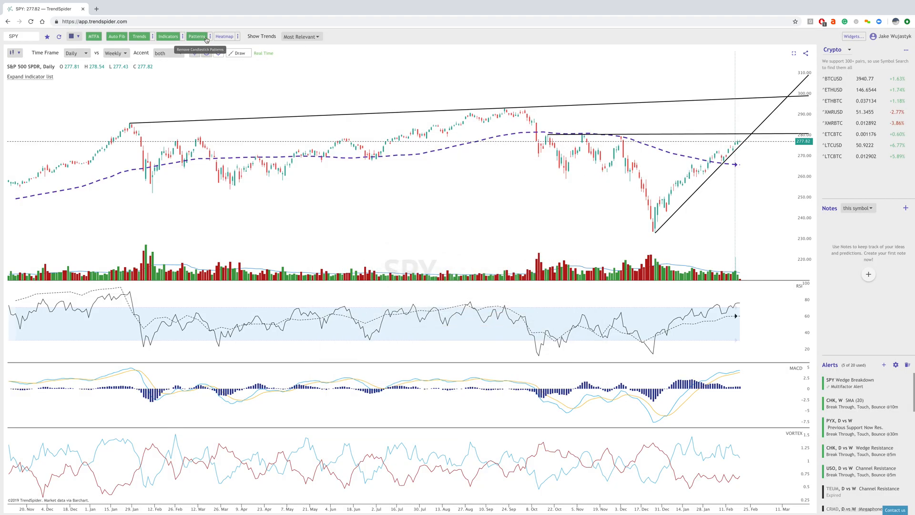
Show candlestick pattern labels on the SPY chart and bring up the layout choices.
click(196, 36)
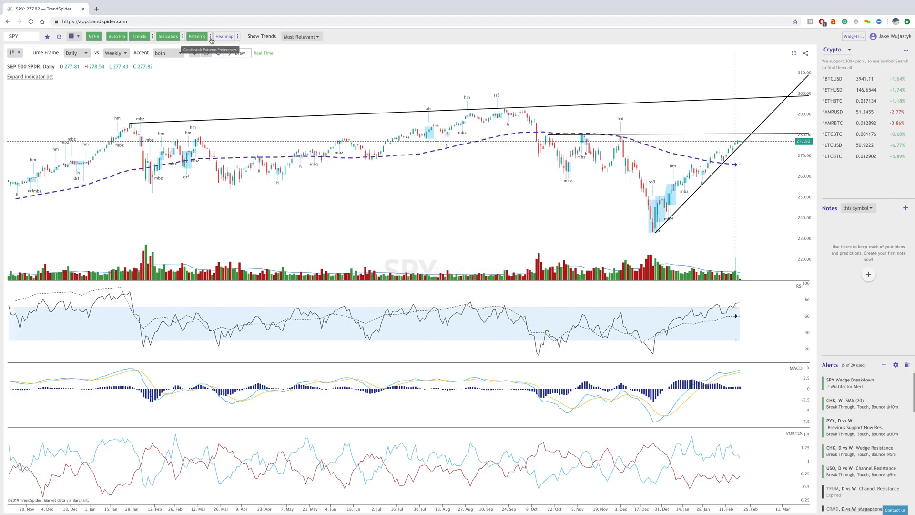
click(197, 36)
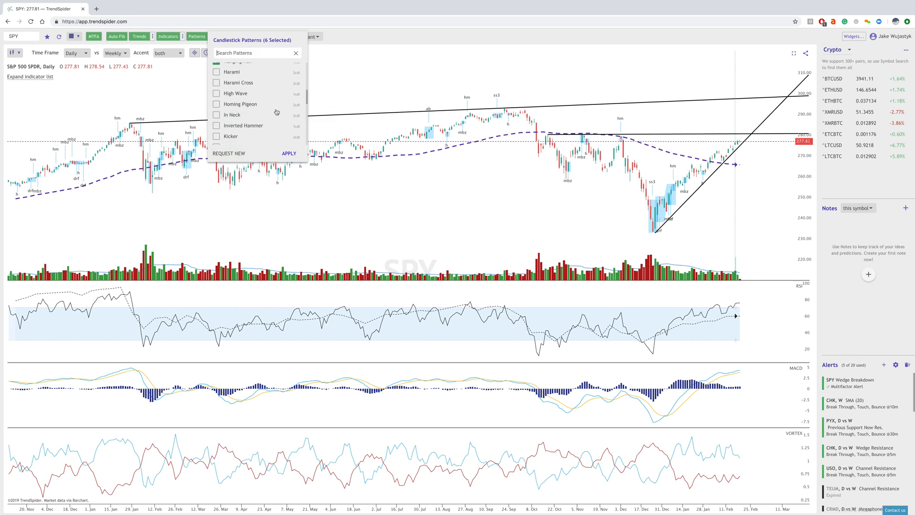
click(229, 153)
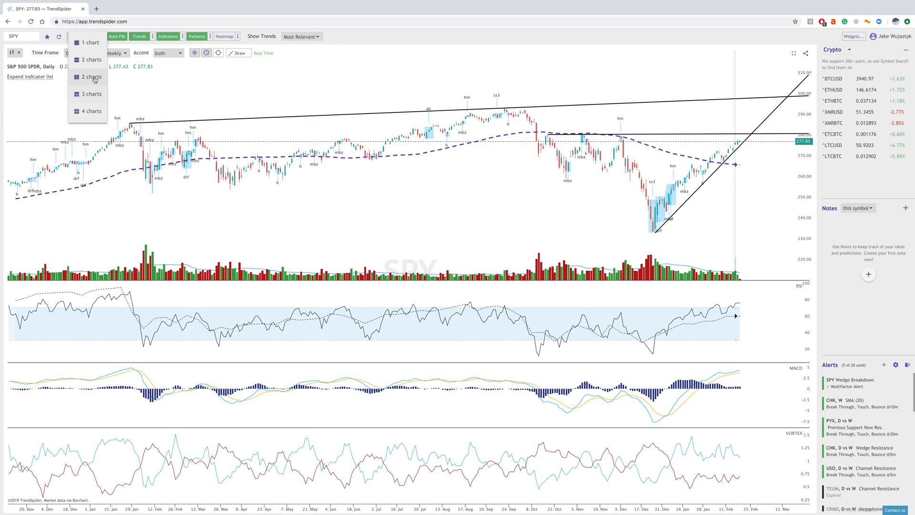
Switch the workspace to the cloned 2 charts layout, giving two identical SPY daily charts.
click(92, 77)
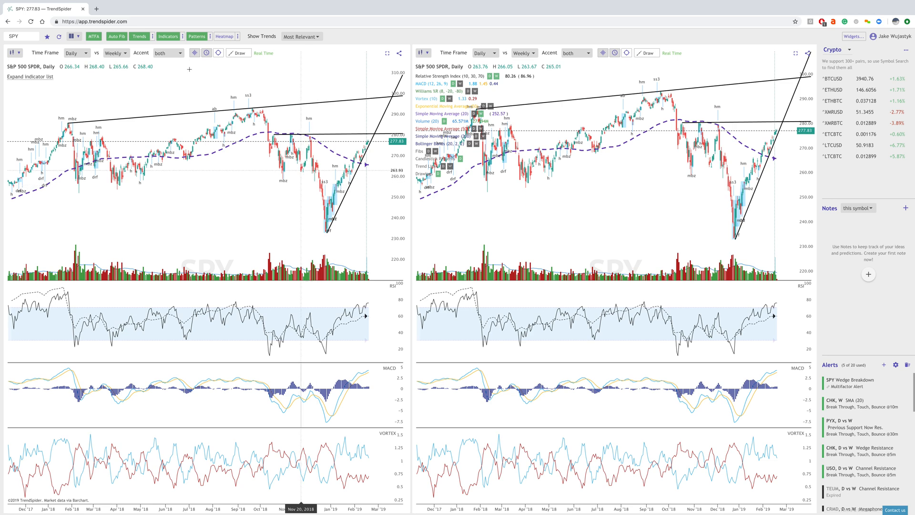
click(76, 52)
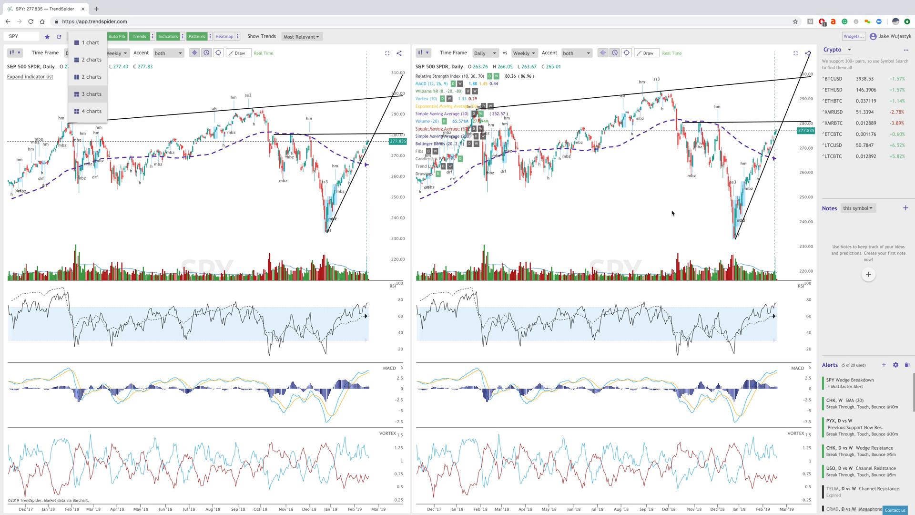
mouse_move(440, 181)
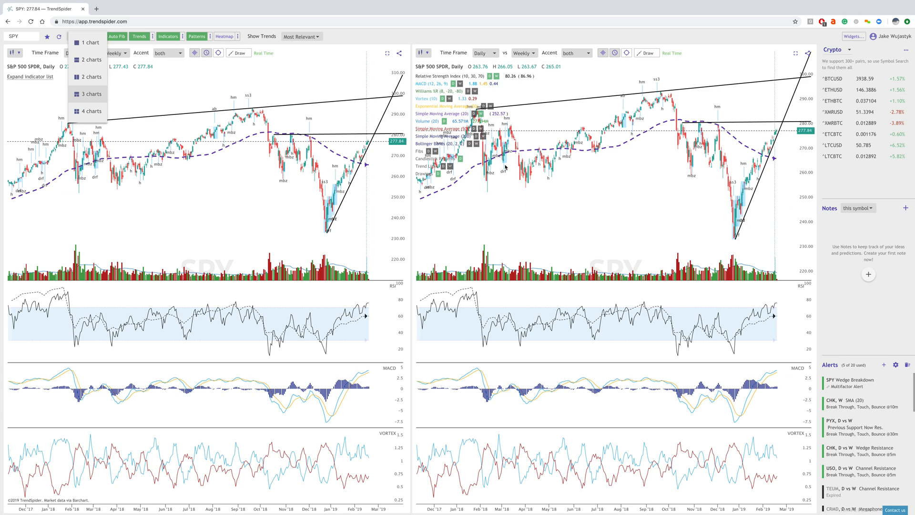
mouse_move(635, 189)
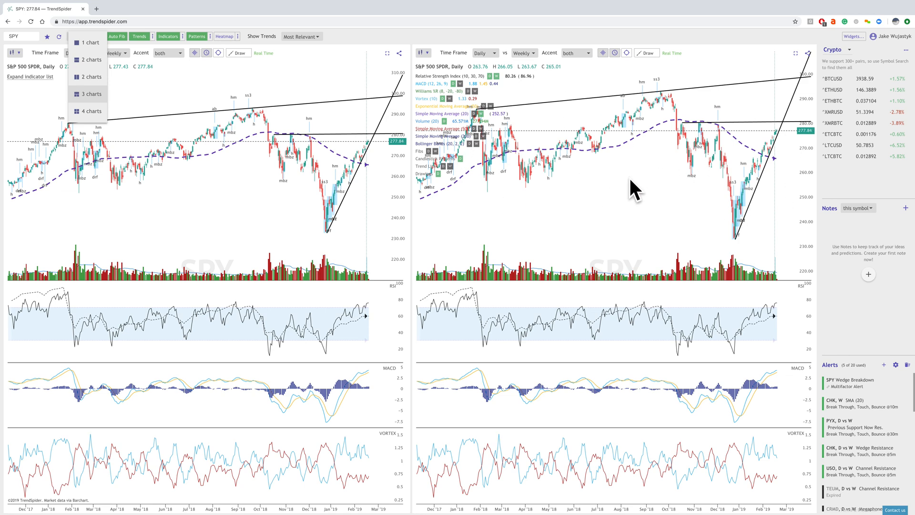
mouse_move(641, 216)
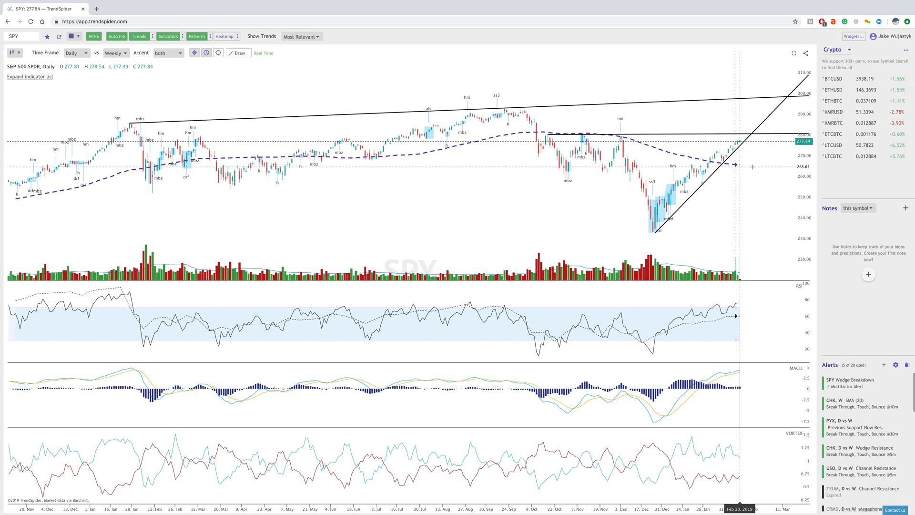
mouse_move(760, 177)
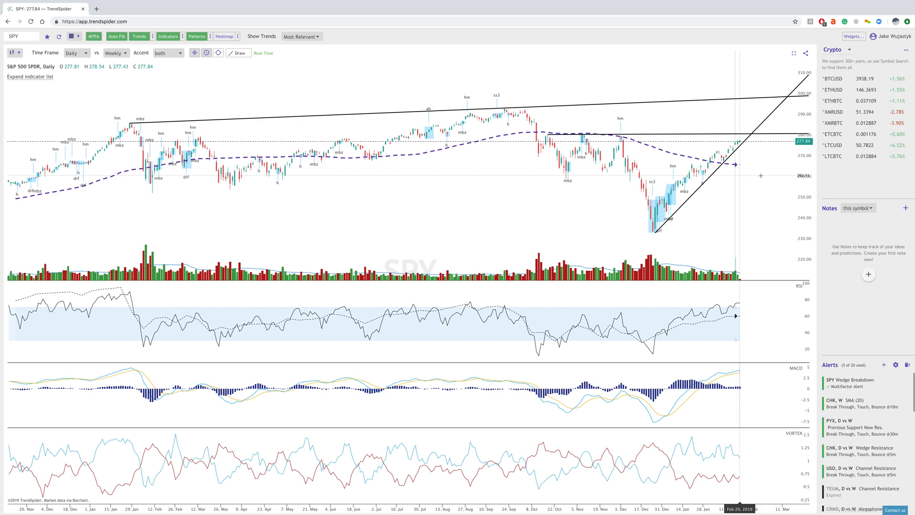